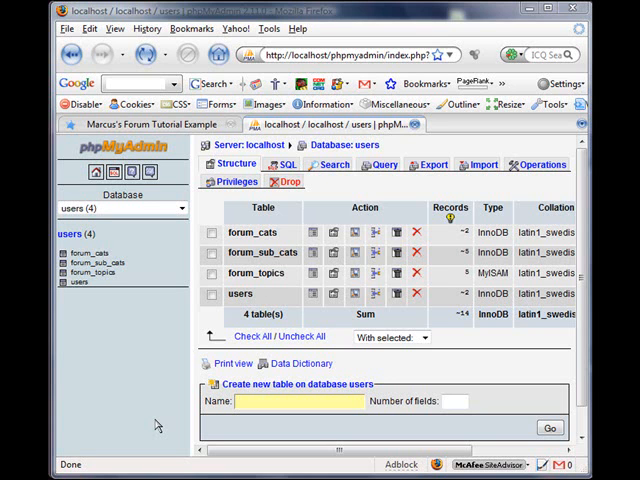
Switch Firefox to Marcus's Forum Tutorial site and open the Main Chat category.
left_click(150, 124)
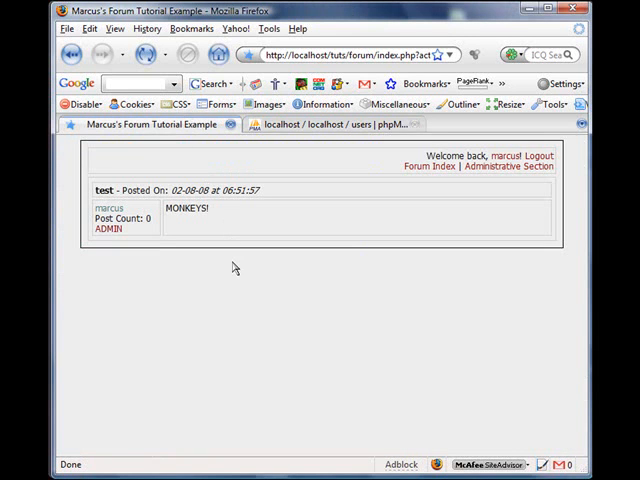
mouse_move(290, 380)
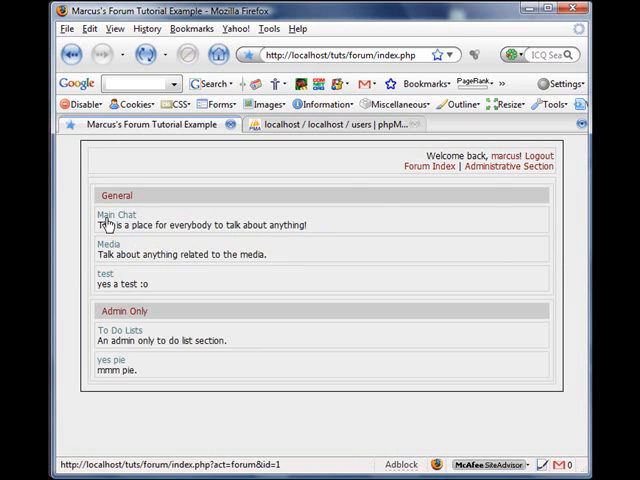
left_click(113, 214)
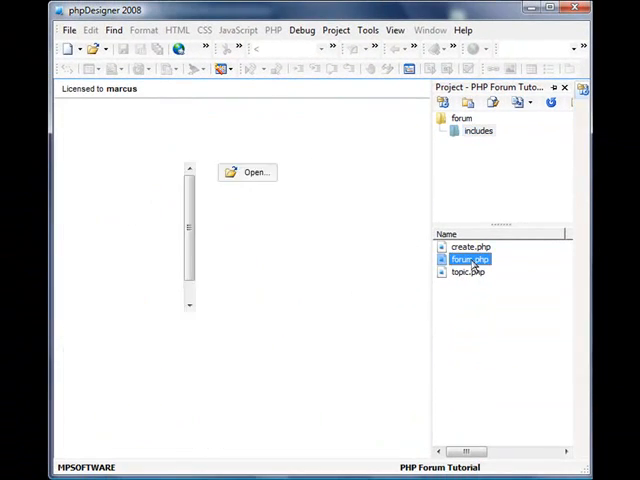
Add a right-aligned 'create a topic' link to index.php?act=create at the top of forum.php's topics table.
double_click(467, 259)
type("echo \"<tr><td colspan=\\")
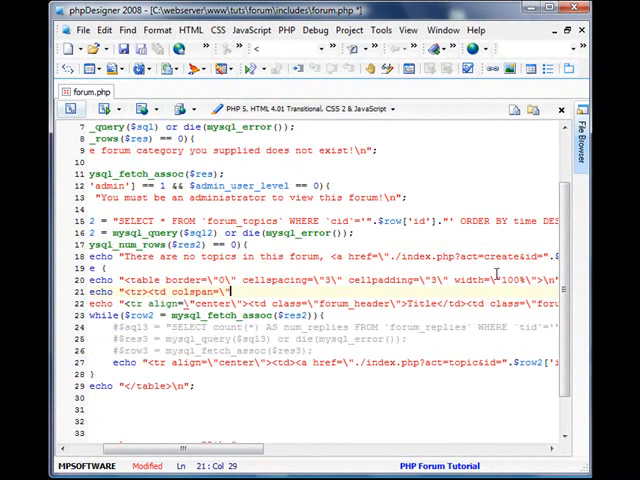
type("align=\\\"c")
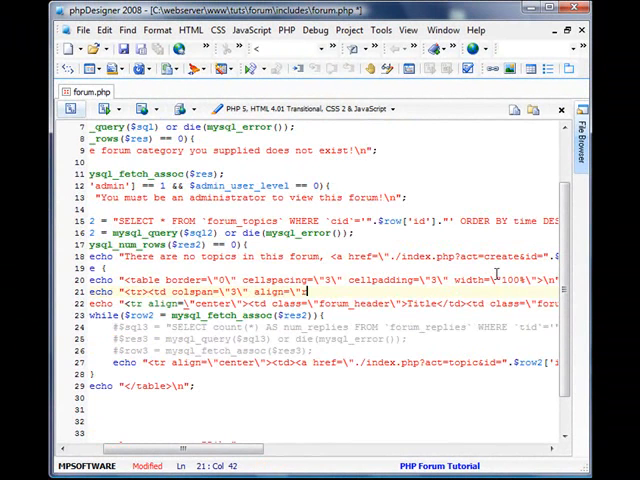
type("right\\\">")
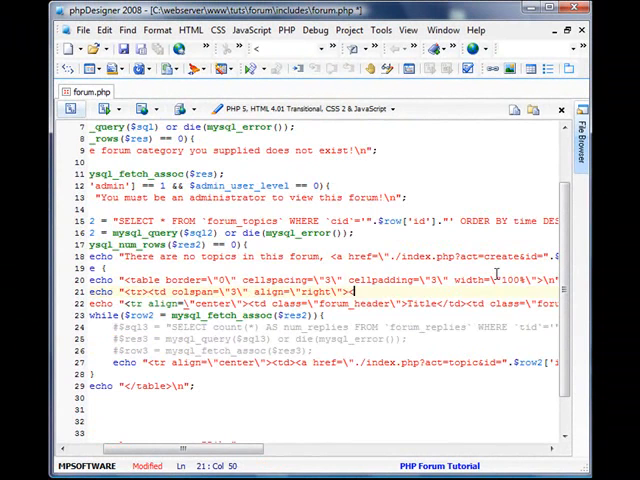
type("<a href=\\\"./")
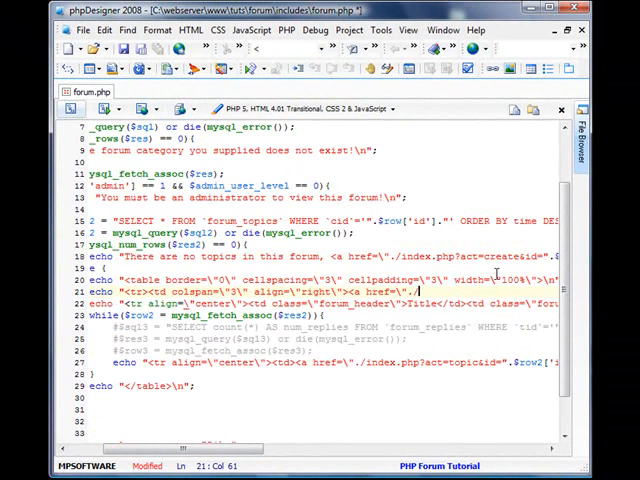
type("index.php?act")
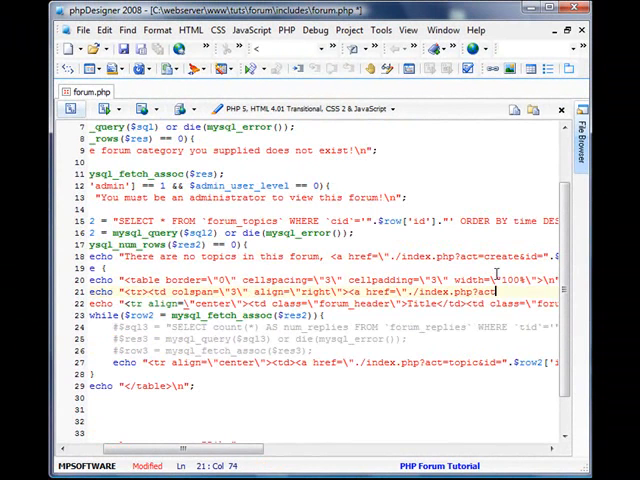
type("create&")
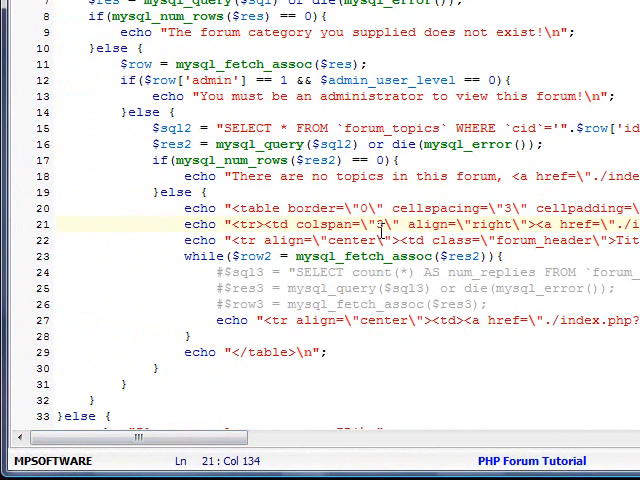
type("4")
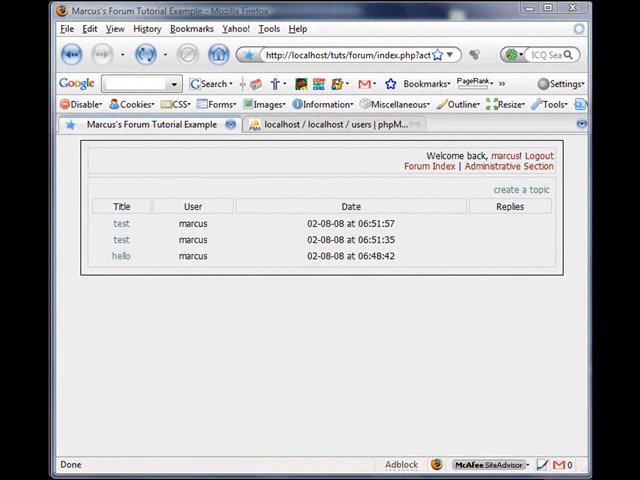
Test the create-a-topic link, return to the topic list, and open the first test topic.
left_click(521, 190)
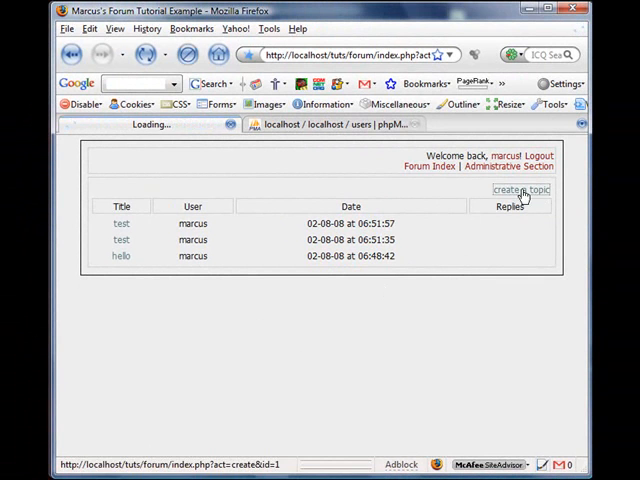
left_click(519, 190)
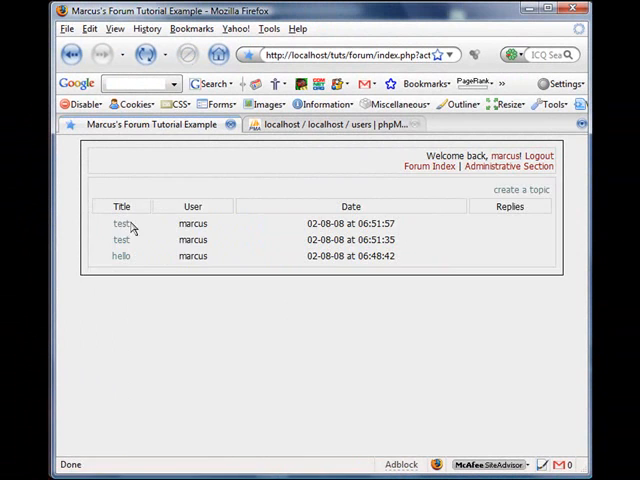
left_click(121, 223)
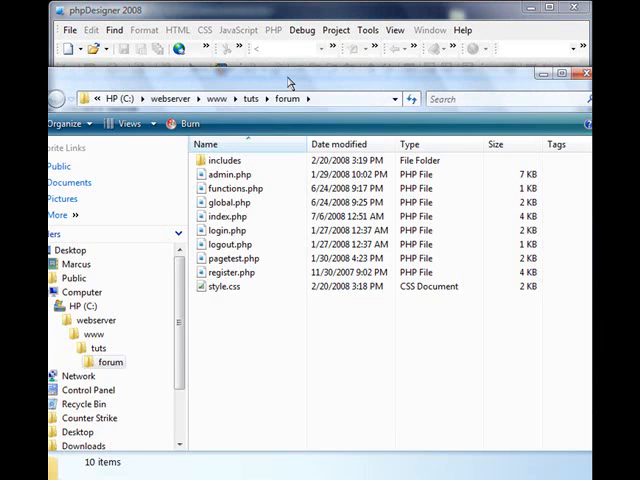
Open topic.php and add a // replies comment with a colspan=2 table row.
double_click(223, 160)
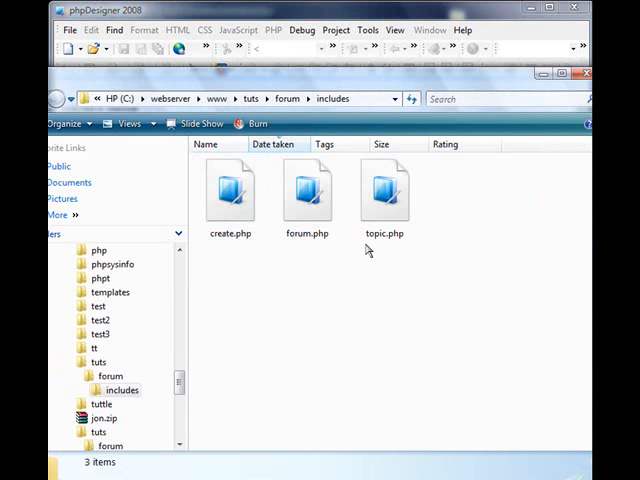
left_click(384, 190)
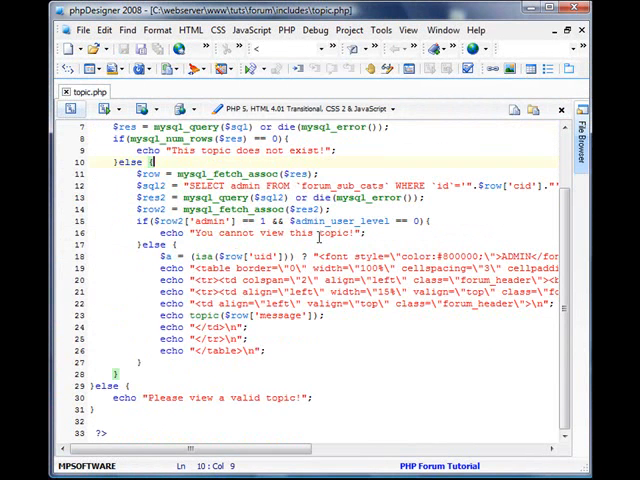
mouse_move(300, 372)
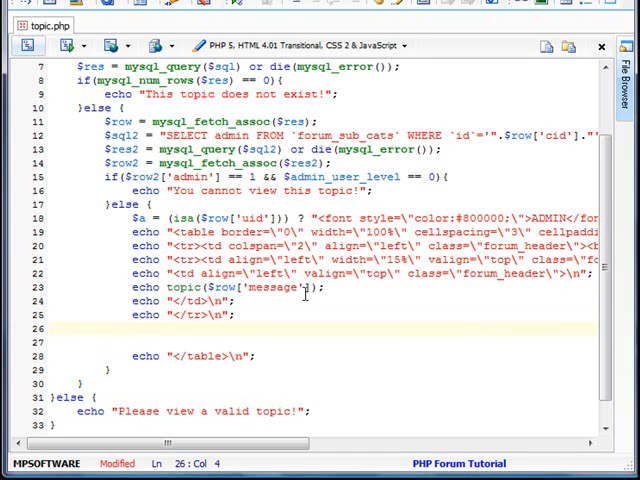
type("//")
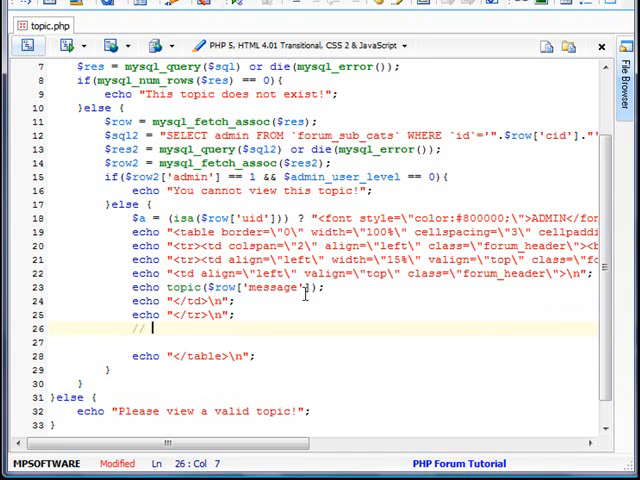
type("replies")
type("echo \"<tr colsp")
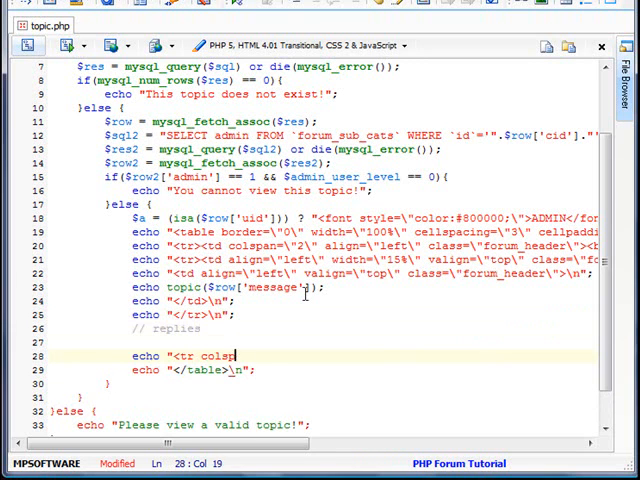
type("an=\\\"2\\\"")
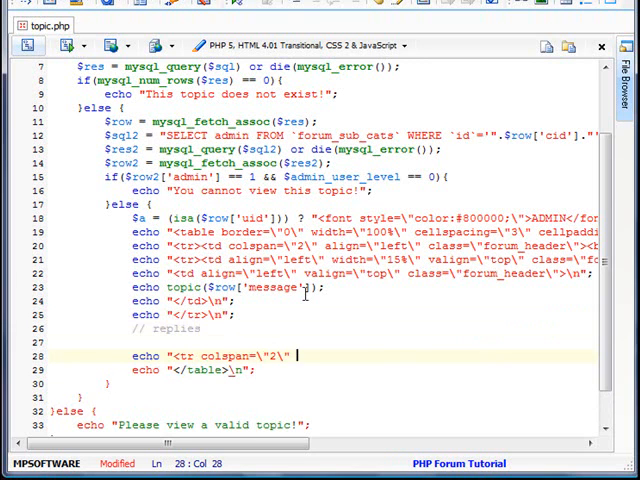
type("align=\\\"")
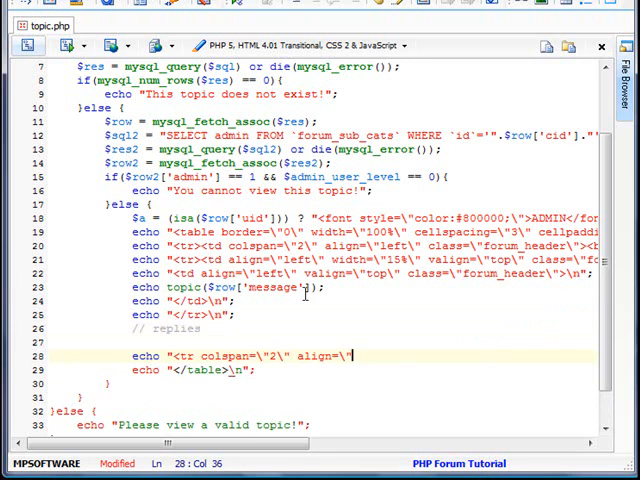
key("Backspace")
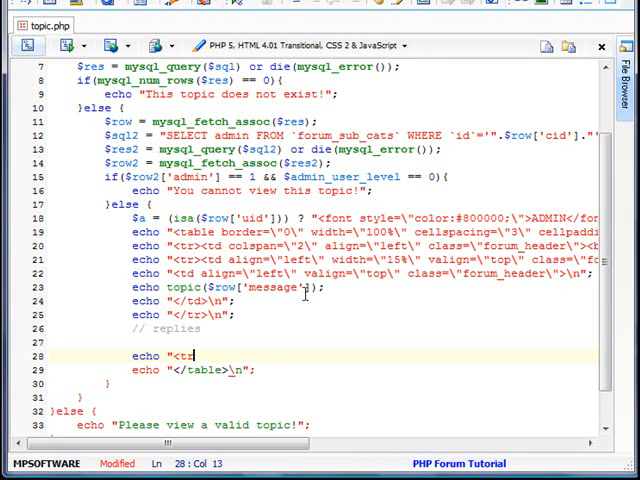
type("><td colspan")
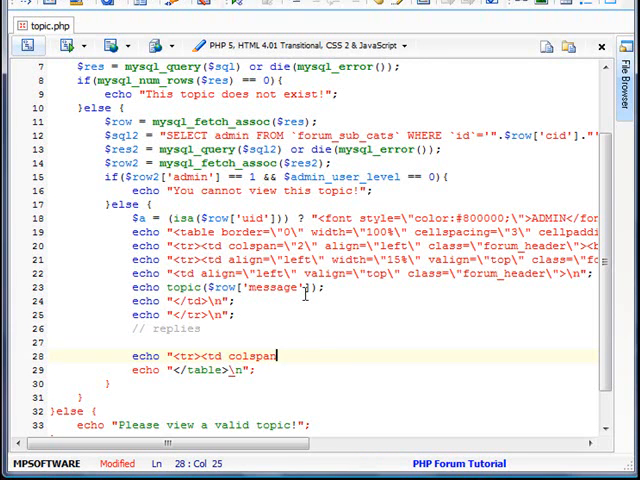
type("=\"2\\\" align=\\\"center\\")
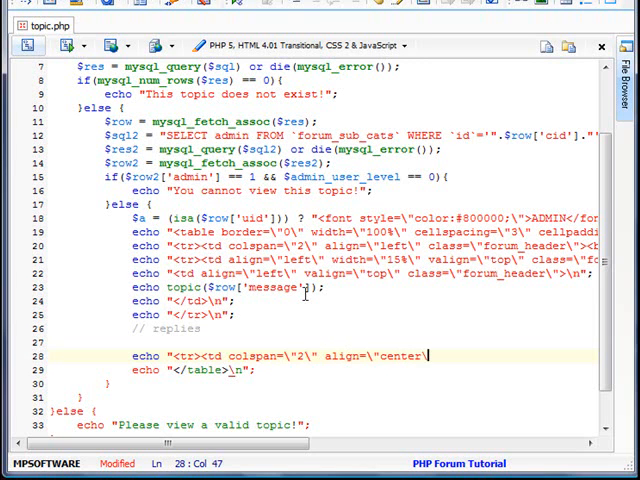
type("\">\\n\";")
type("echo \"")
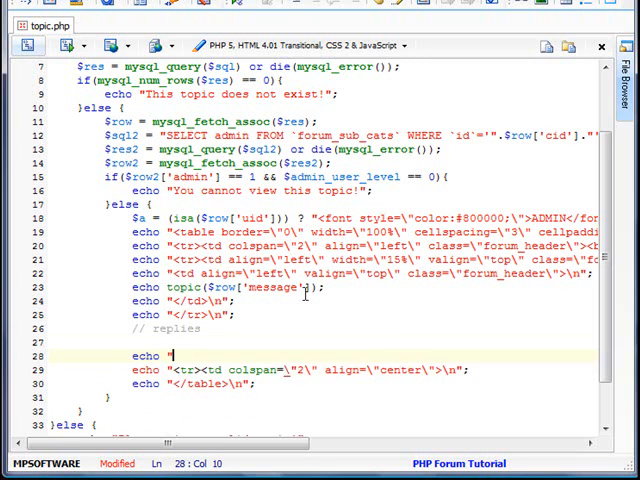
Add a post form with action ./index.php?act=reply&id= followed by the topic id.
type("<form method=\\\"")
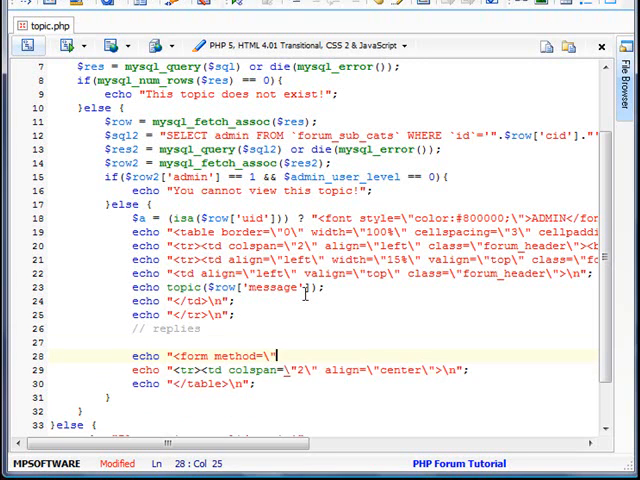
type("post\\\" action")
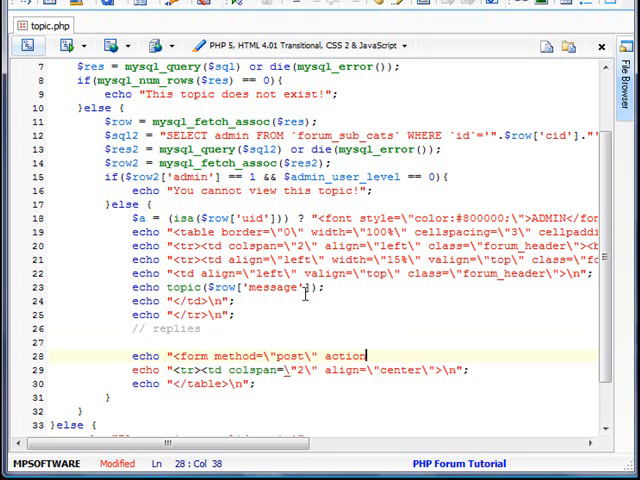
type("\\\"./index.")
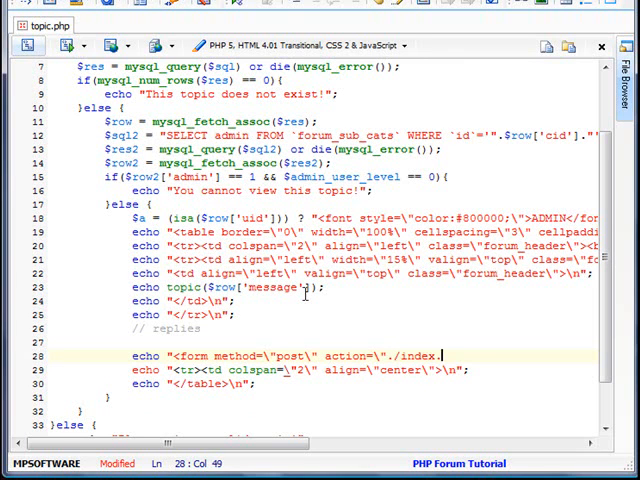
type("php?act=reply")
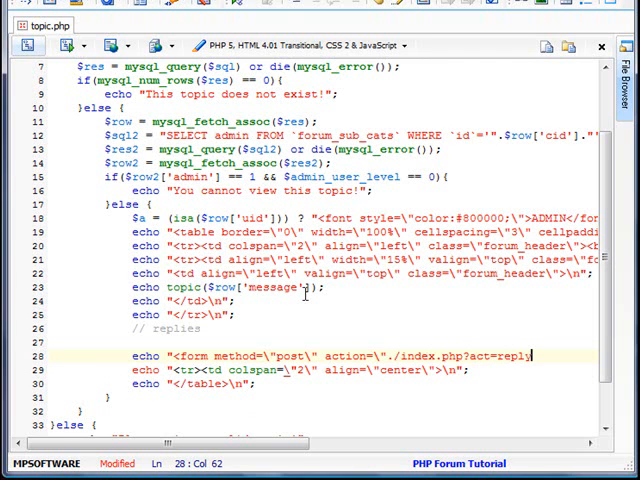
type("&id=\\\"")
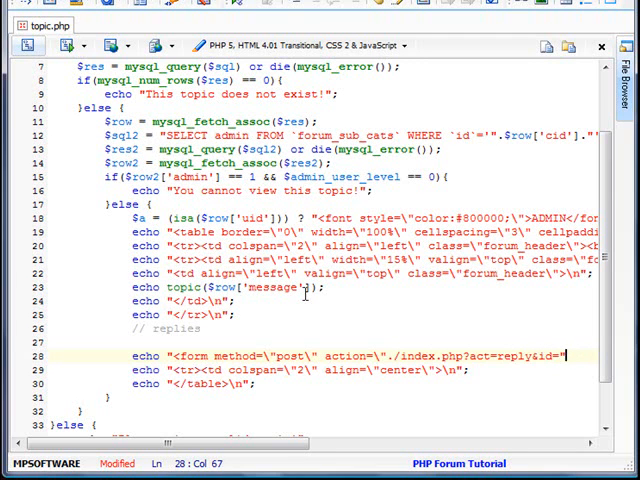
type(".$row")
left_click(365, 370)
type("<textarea")
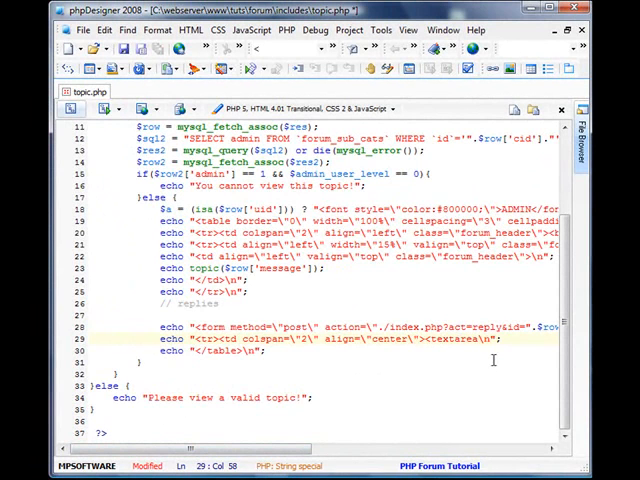
Style the reply textarea width:90% and add an 'Add Reply' submit button.
type("style=")
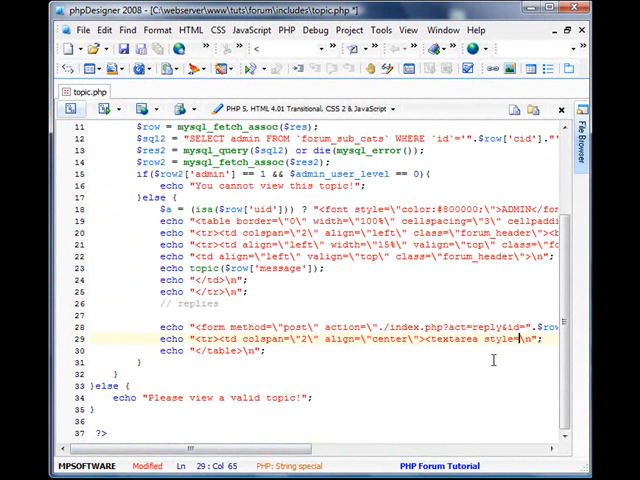
type("width:100")
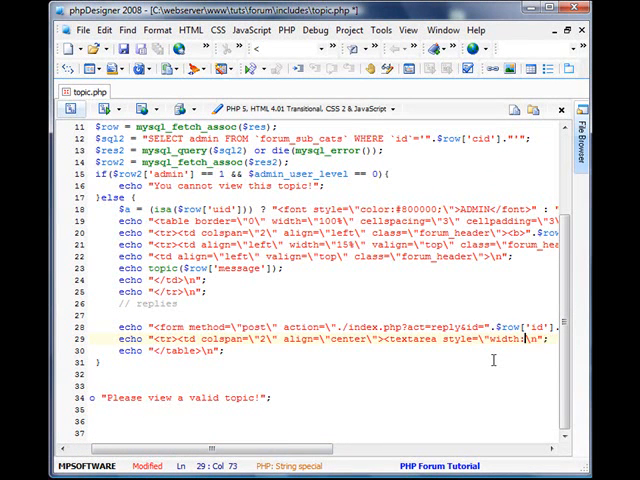
type("90%")
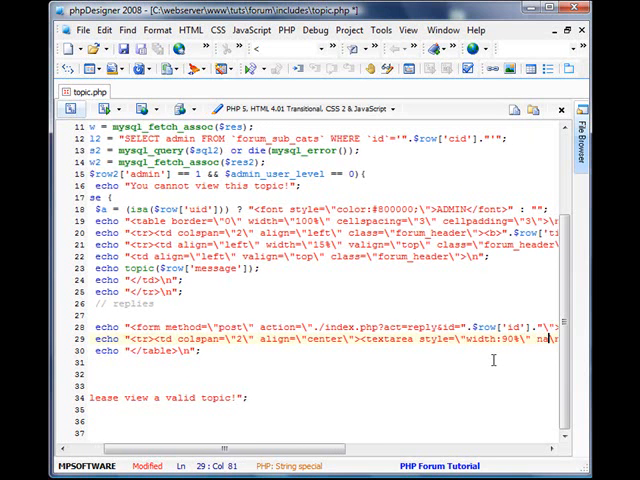
scroll("right", 3)
type("me=\\\"reply\\\"></textarea><br><input type=\\\"submit\\\" name=\\\"submit\\\" value=\\\"Crea")
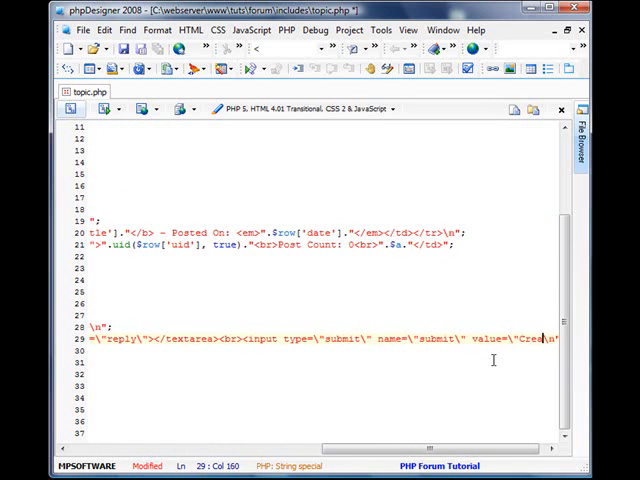
type("Add Repl")
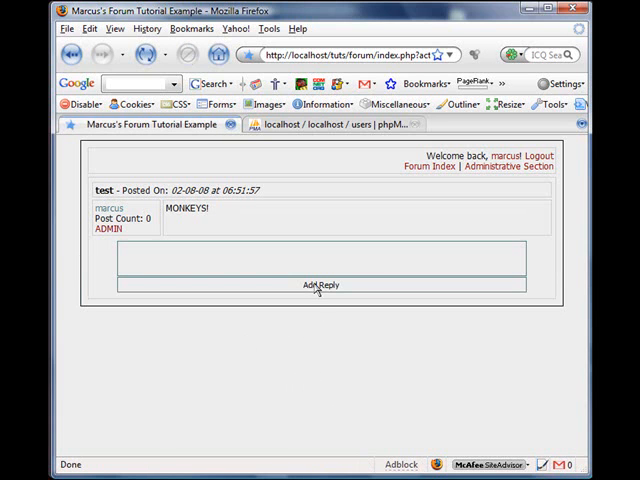
mouse_move(255, 160)
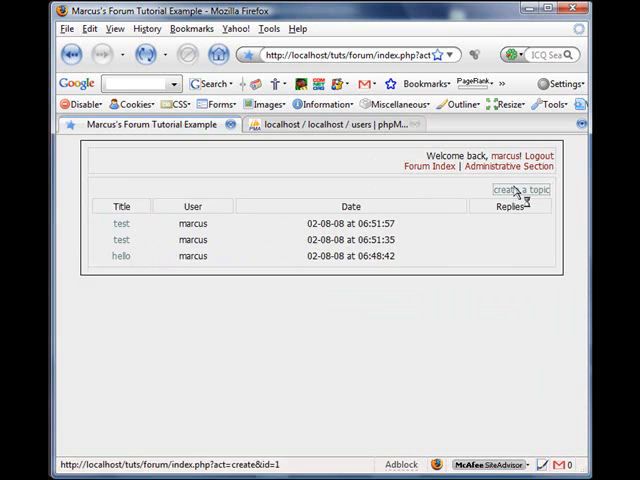
left_click(520, 189)
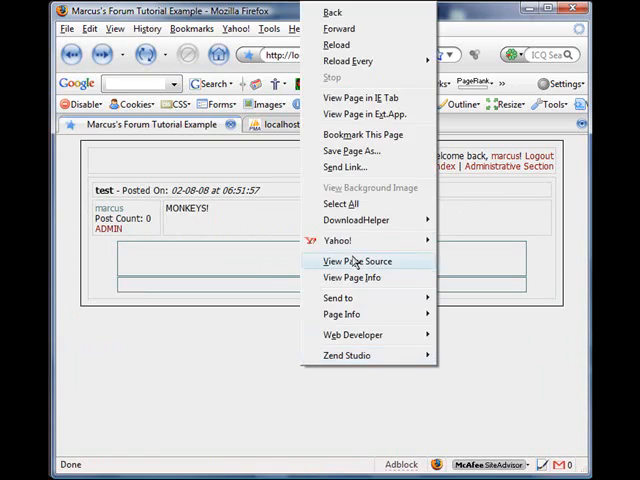
left_click(356, 261)
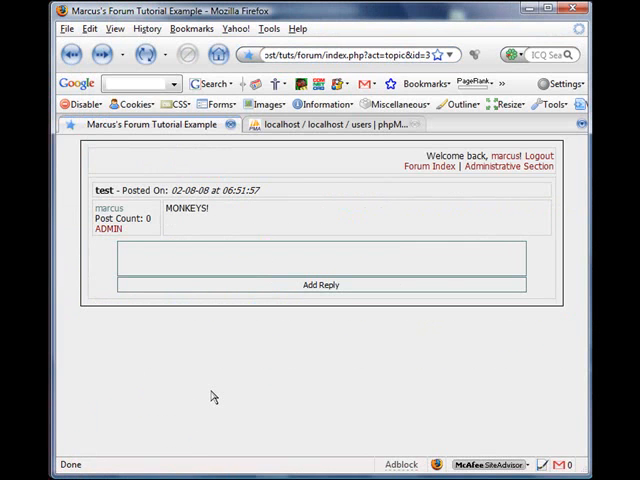
mouse_move(239, 326)
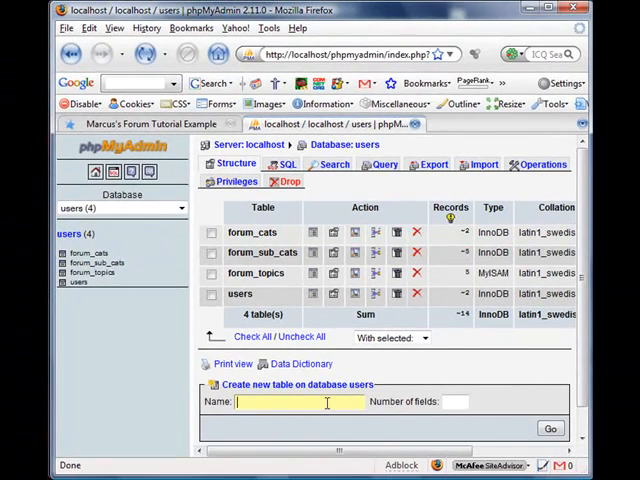
Define forum_replies with id, tid, uid, message, date VARCHAR(64) and time columns, and save.
type("forum_r")
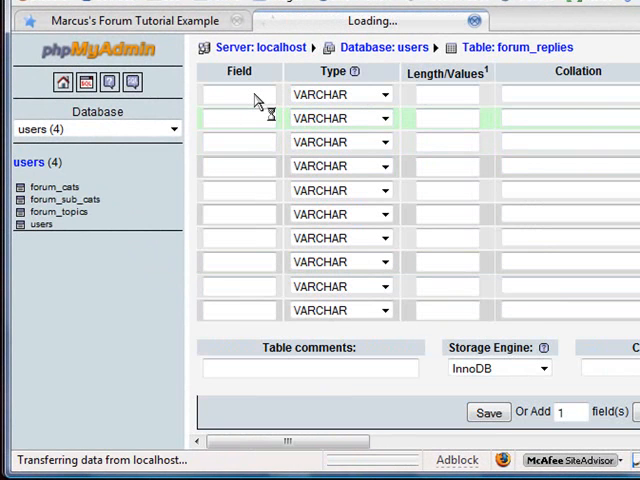
type("id")
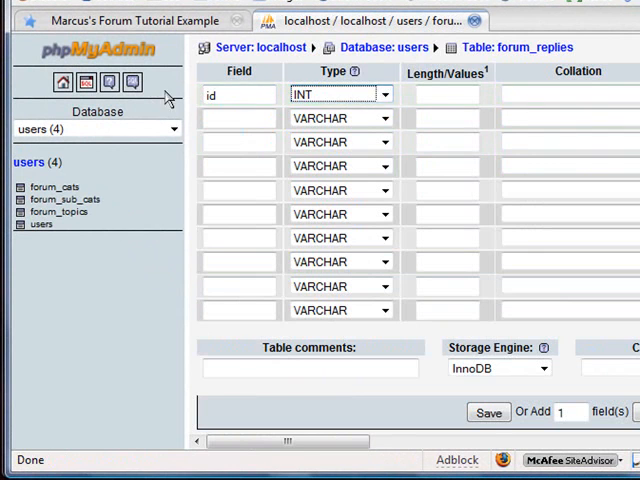
scroll("right", 3)
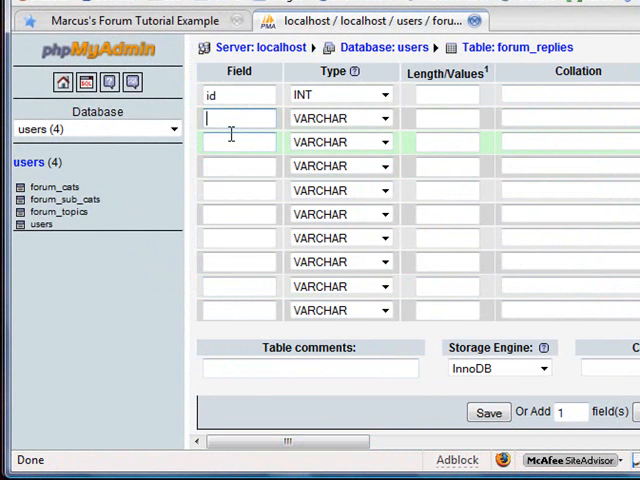
type("tid")
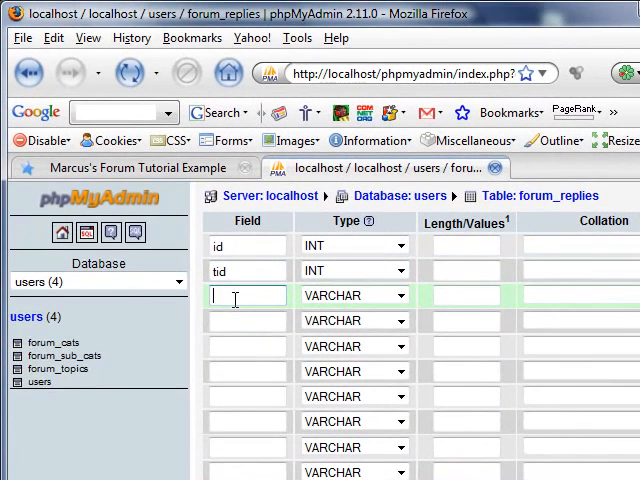
type("uid")
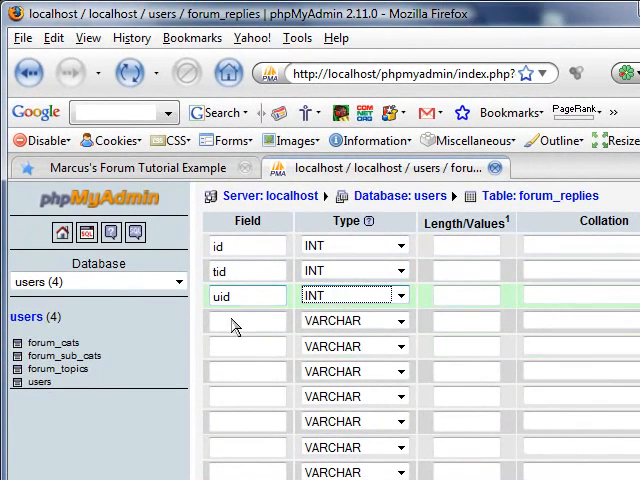
type("message")
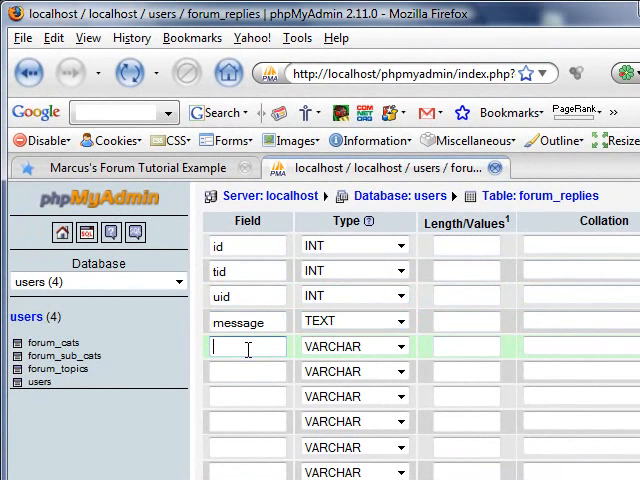
type("date")
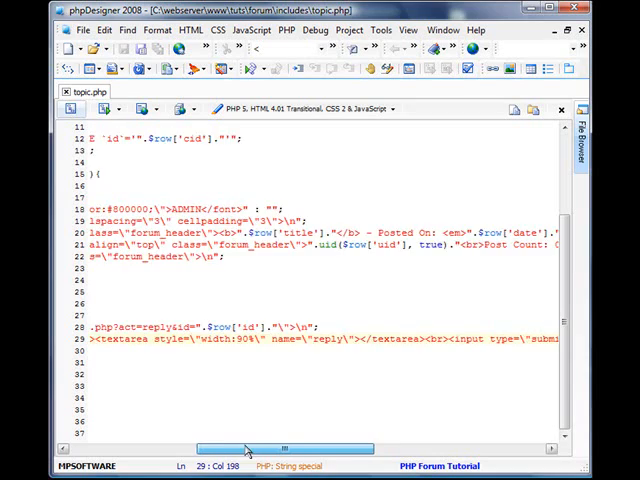
scroll("right", 3)
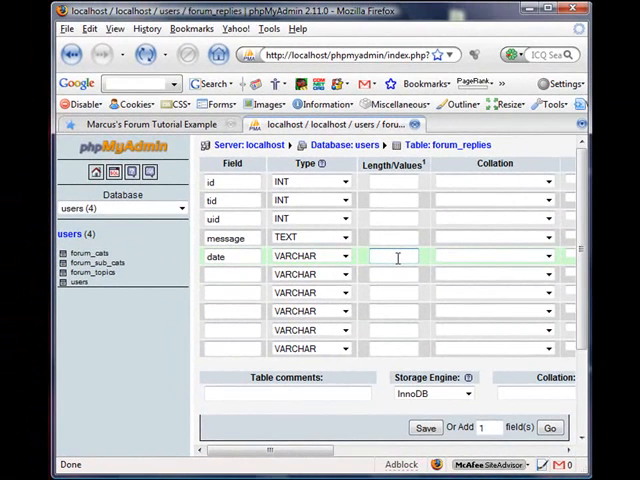
type("64")
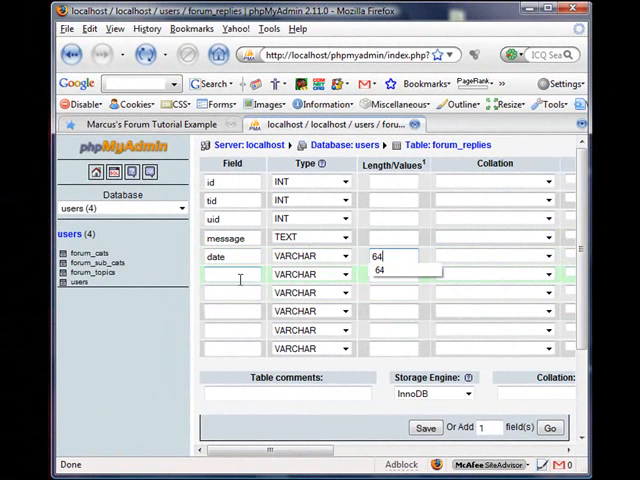
type("time")
left_click(393, 274)
type("25")
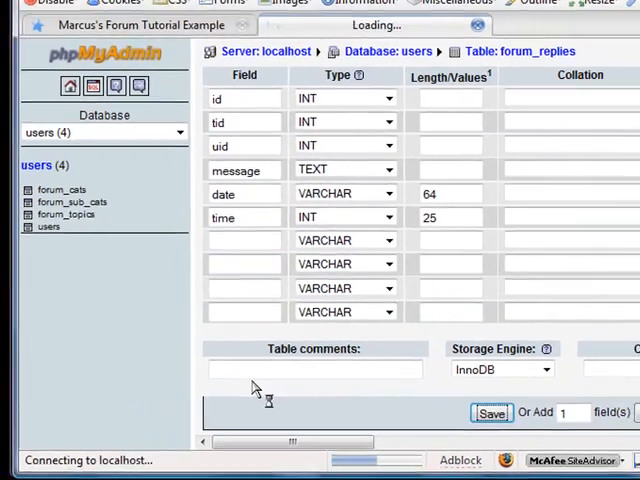
left_click(491, 412)
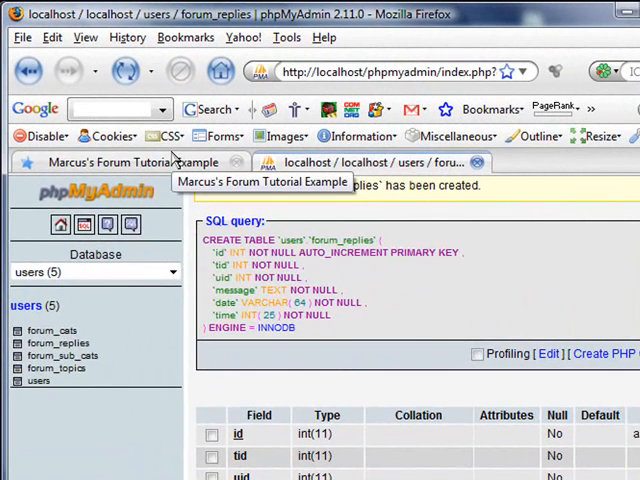
View Main Chat in Firefox, open includes/forum.php, then go back to topic.php.
left_click(135, 162)
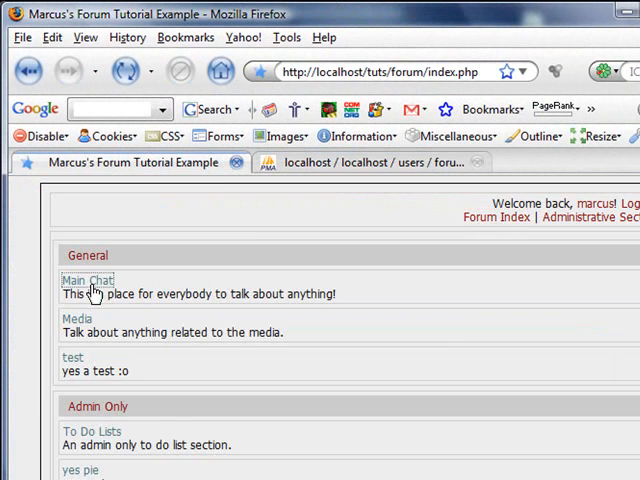
left_click(86, 280)
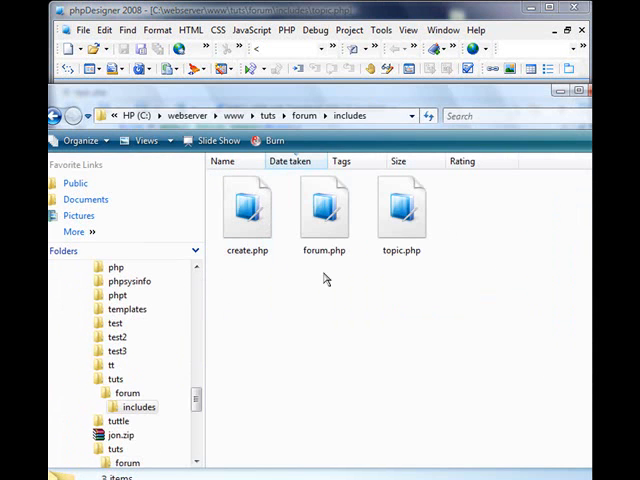
double_click(324, 207)
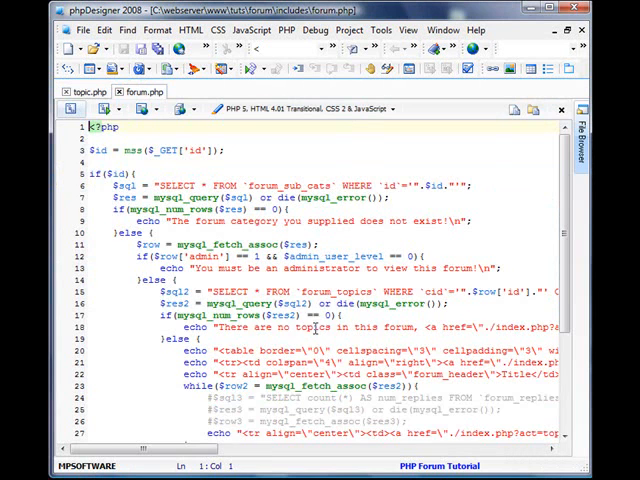
scroll("down", 3)
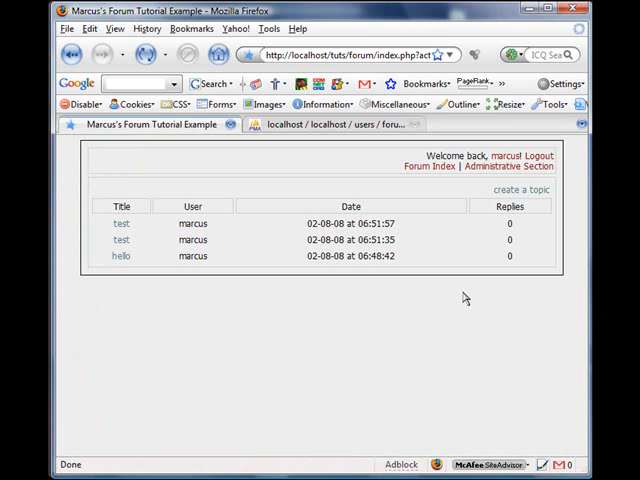
mouse_move(250, 349)
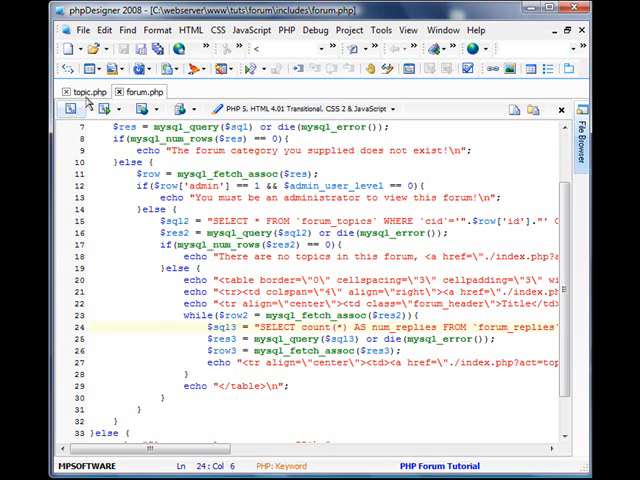
left_click(88, 92)
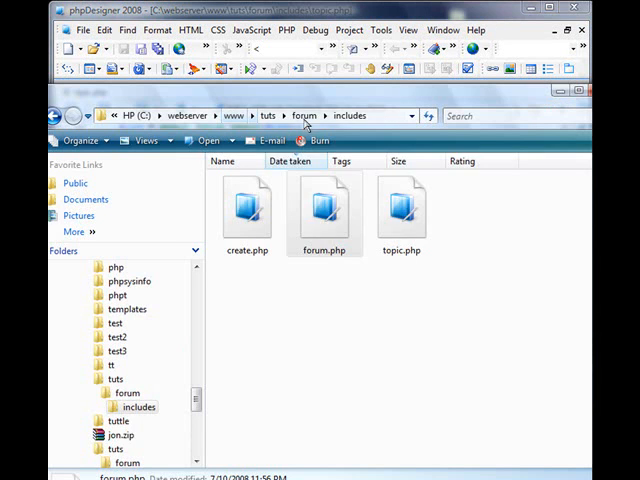
Open index.php and add 'reply' to $actions_array.
left_click(306, 115)
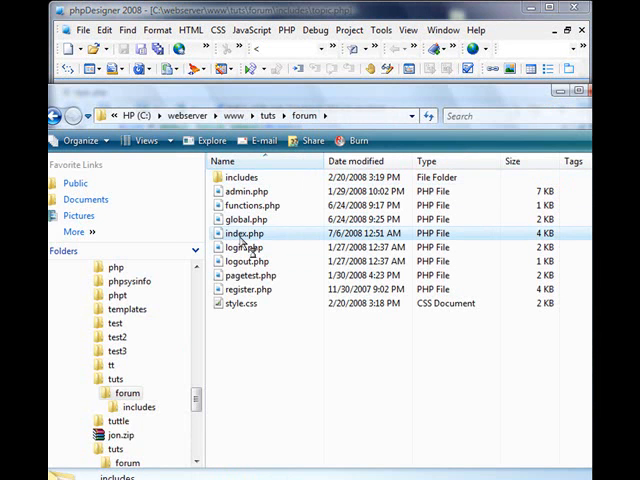
double_click(243, 233)
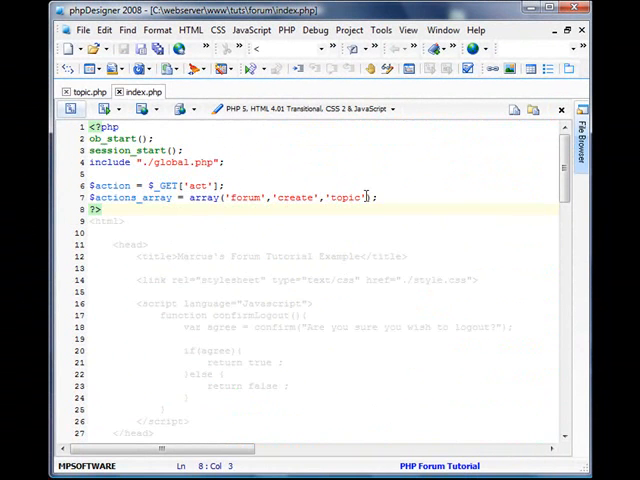
type("'reply'")
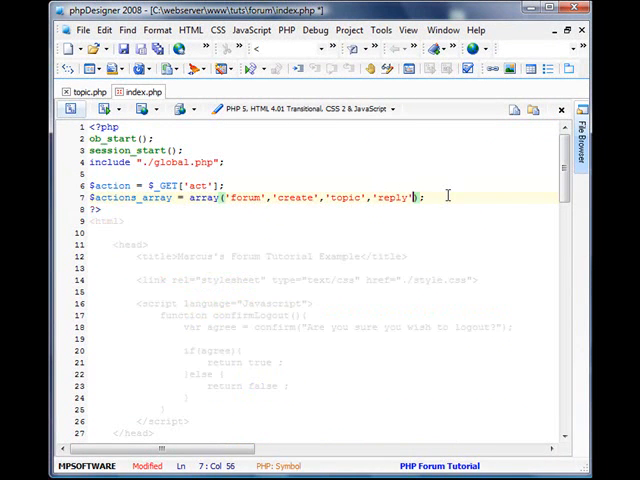
Add the reply action block redirecting guests to login.php, otherwise including ./includes/reply.php.
scroll("down", 3)
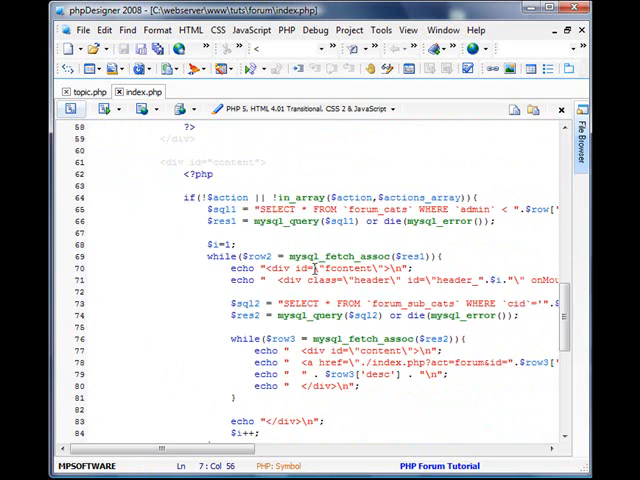
scroll("down", 3)
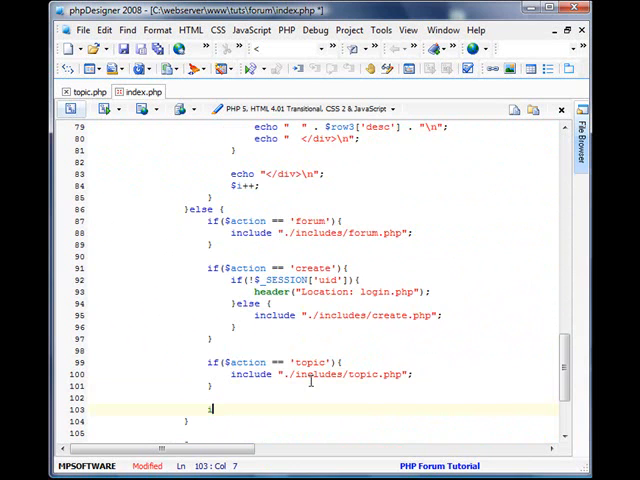
type("if($action == '")
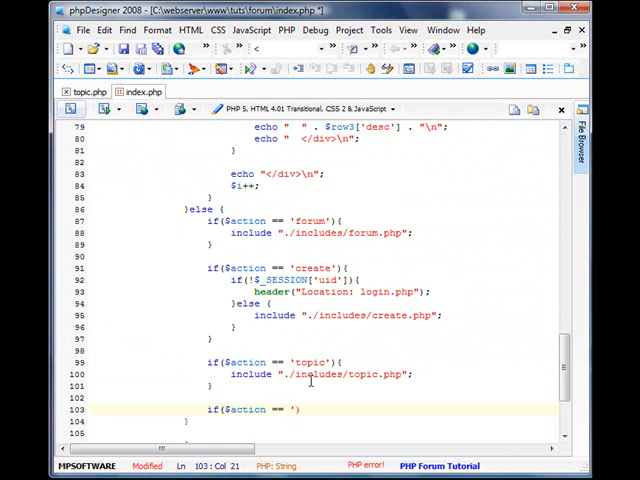
type("reply') {")
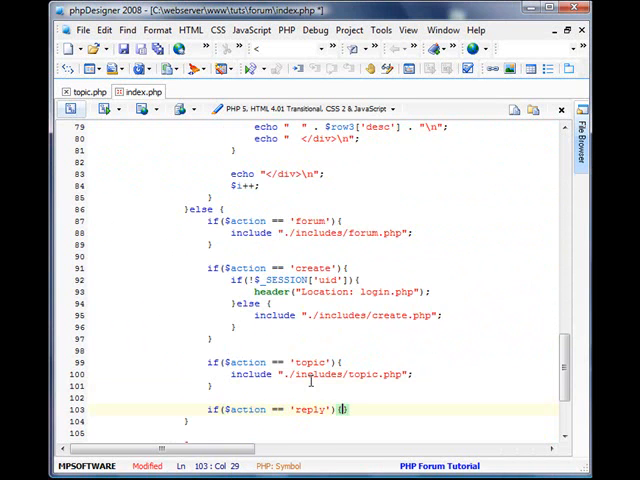
type("incl")
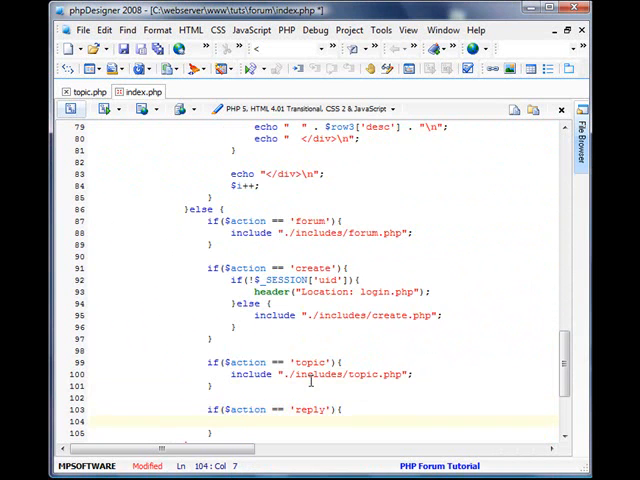
type("if$")
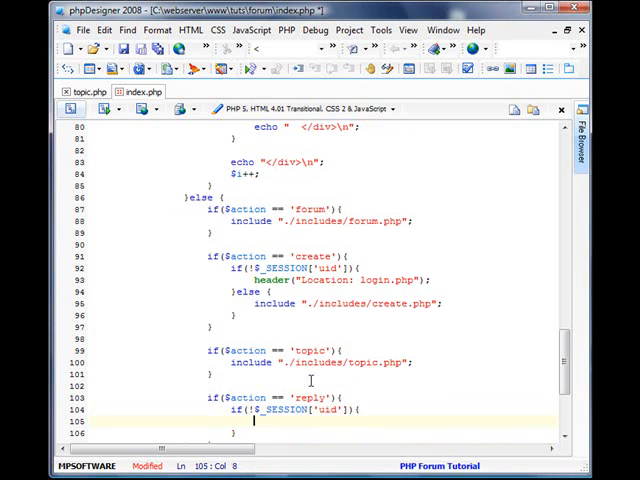
type("header(\"Location: login.php\");")
type("include")
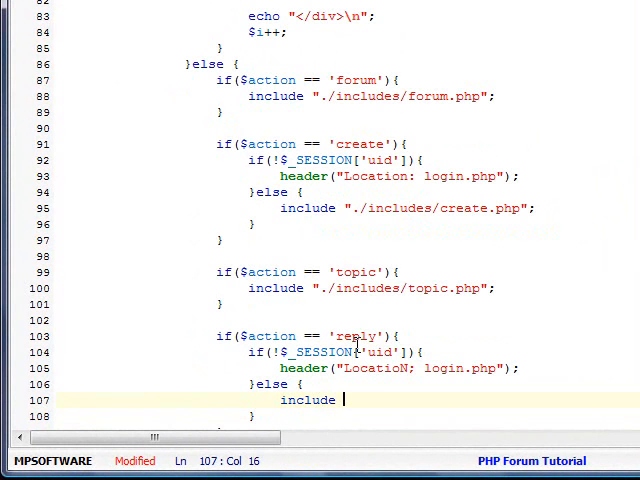
type("\"./include")
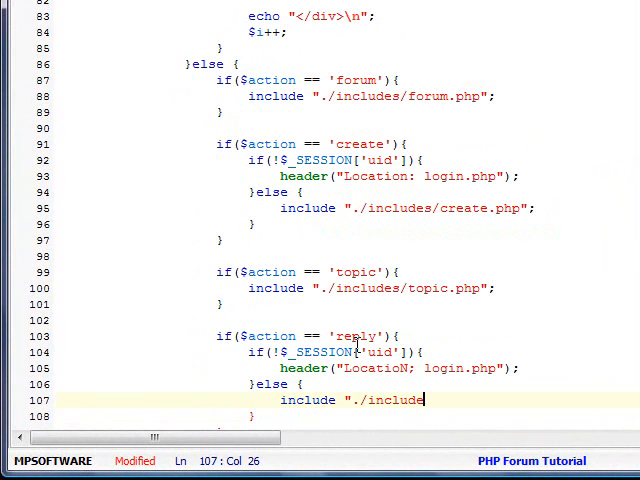
type("s/reply.php\";")
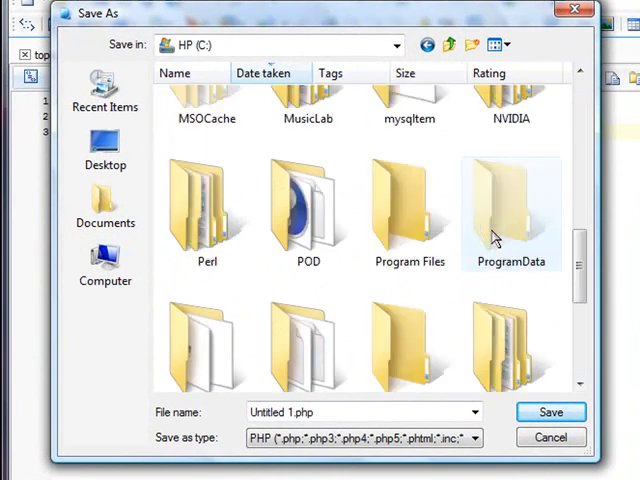
Save a new PHP file as reply.php in C:\webserver\www\tuts\forum\includes.
scroll("down", 3)
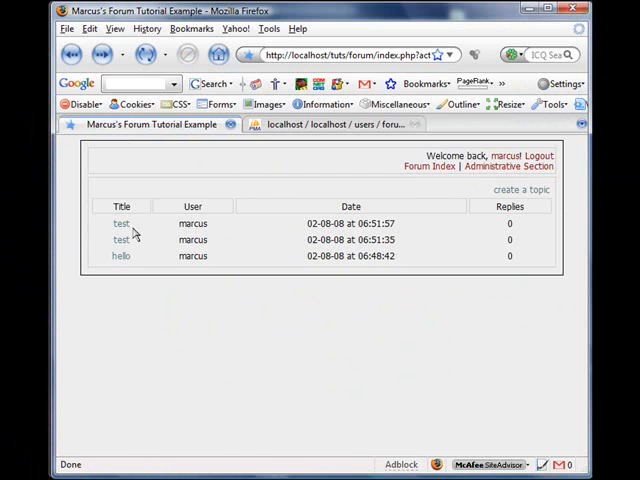
left_click(120, 223)
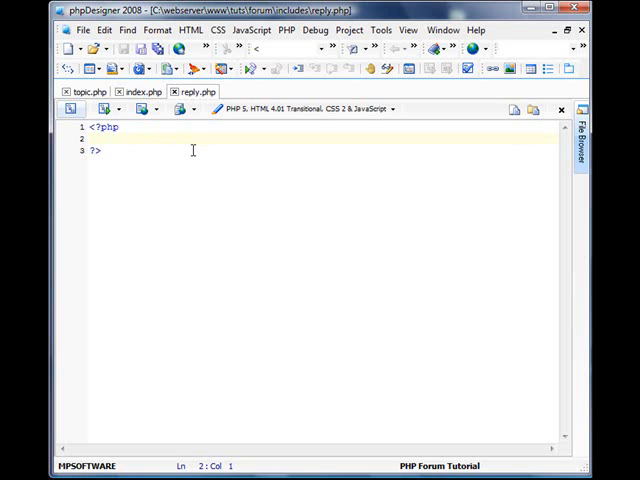
Add if(!$_POST['submit']) echoing 'Invalid usage of file', then reopen the newest test topic.
key("enter")
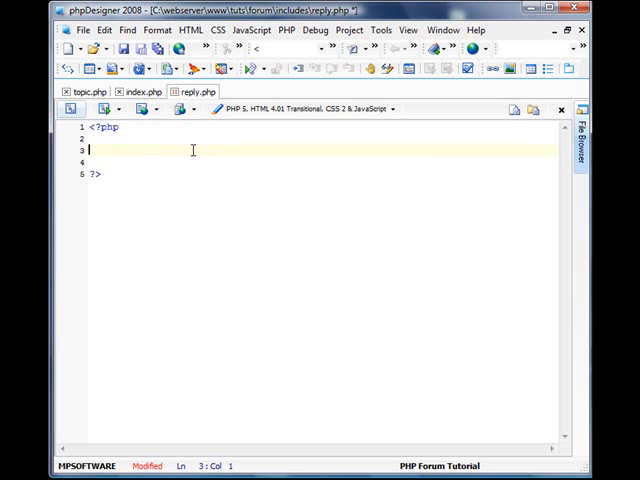
type("if(!$_POST['submit']){")
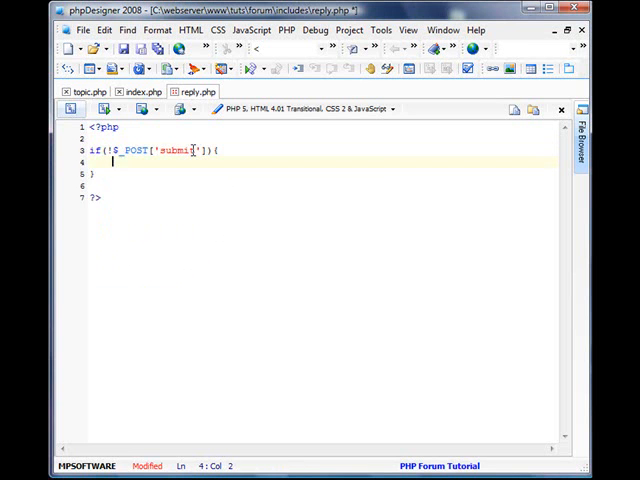
type("echo \"Inv")
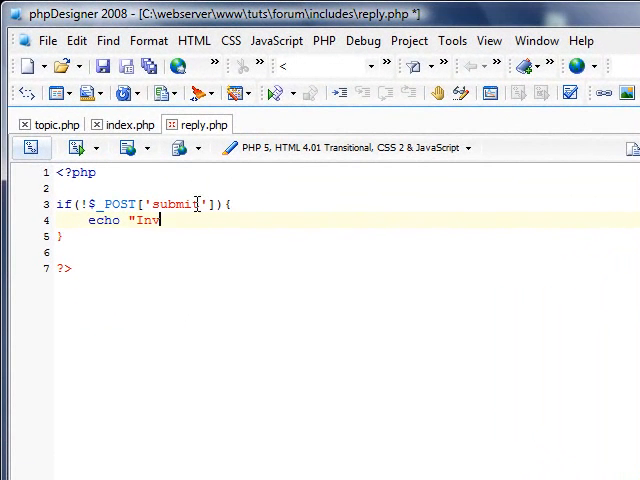
type("alid usage")
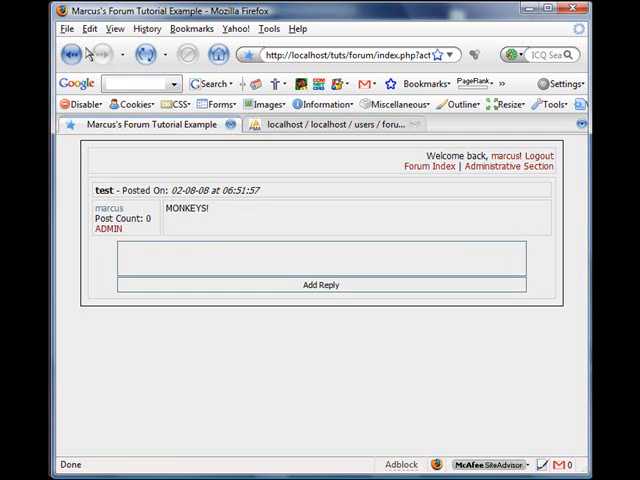
left_click(430, 166)
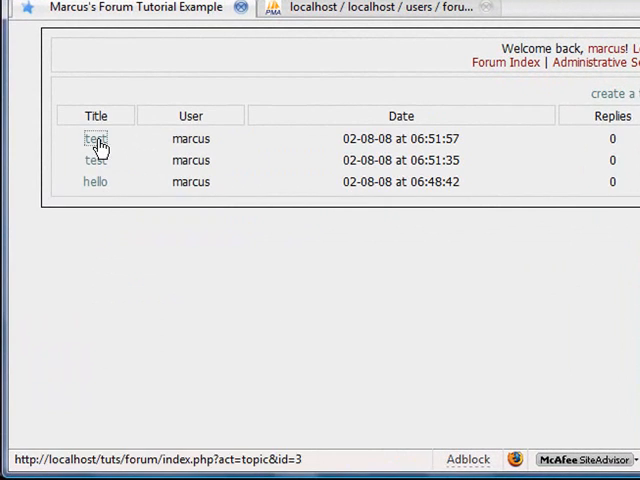
left_click(95, 138)
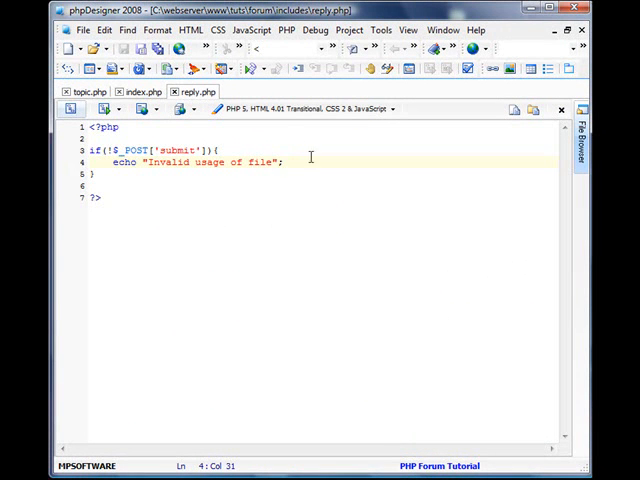
Start an else block reading the topic id from $_GET['id'] and the reply message.
type("else{")
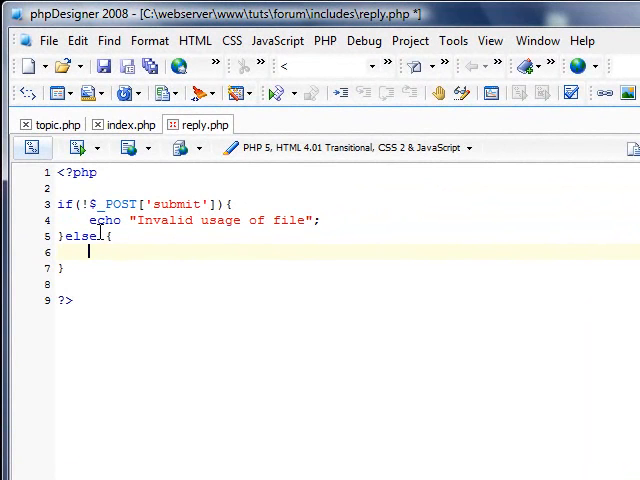
type("$tid =")
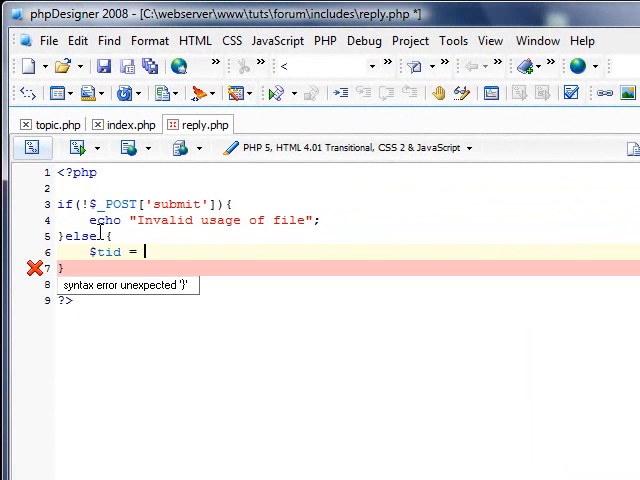
type("mss()")
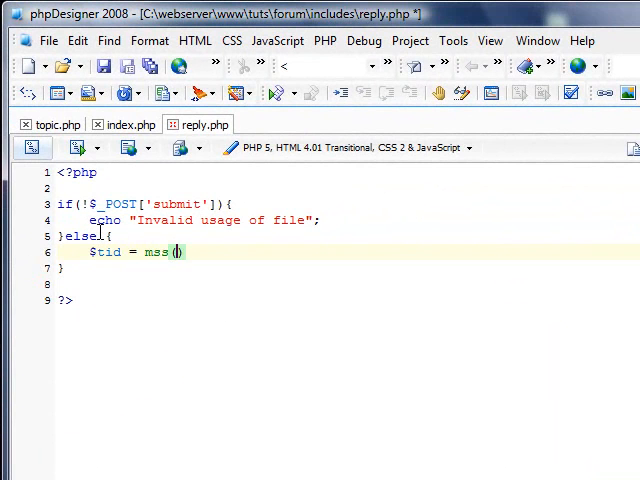
type("$_GET['id']")
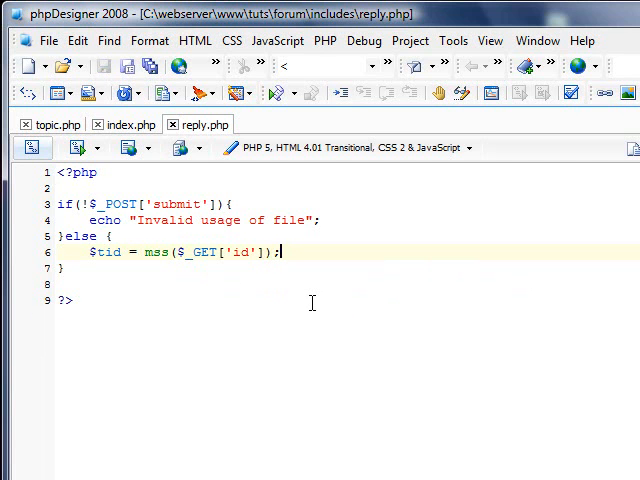
type("$msg = mss($_POST['message']);")
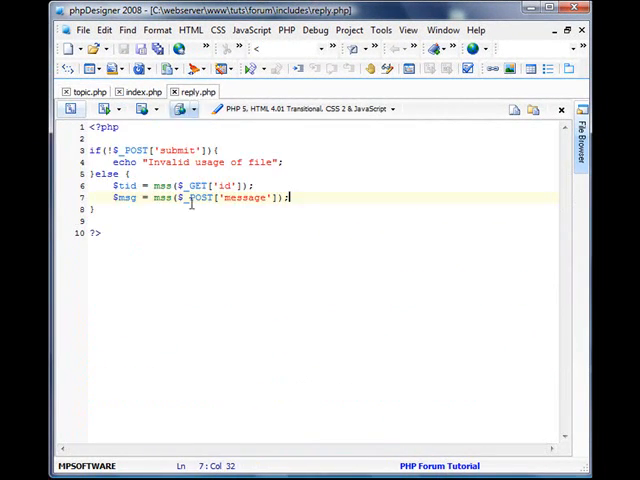
double_click(248, 197)
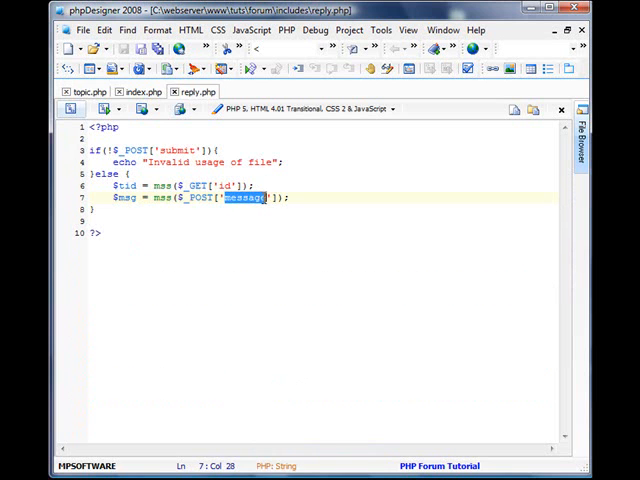
type("reply")
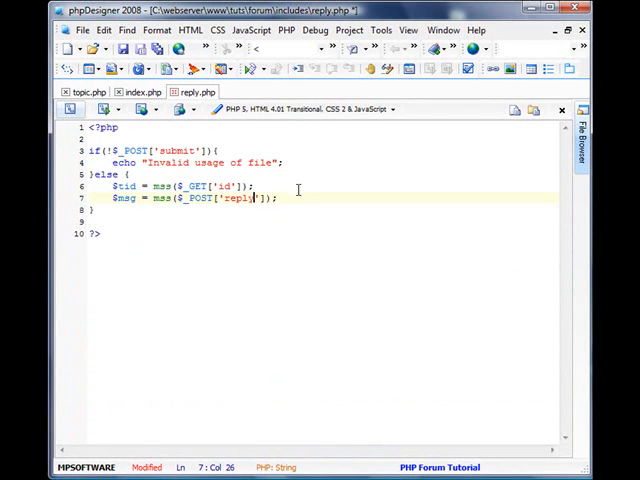
Add an if(!$tid) check echoing 'You did not supply a topic to add a reply to'.
type("if(")
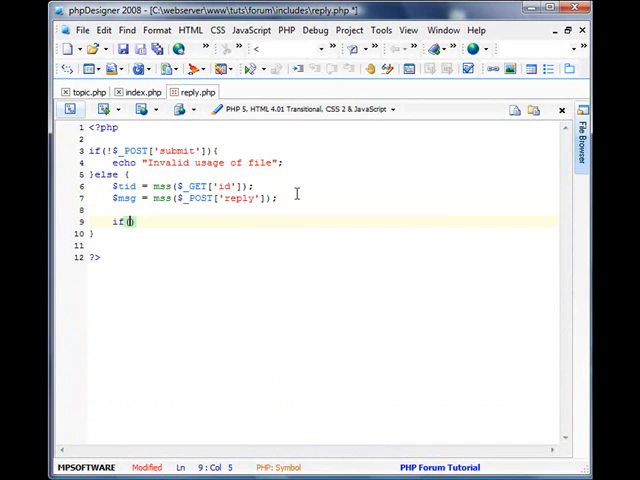
type("!$tid")
type("echo \"")
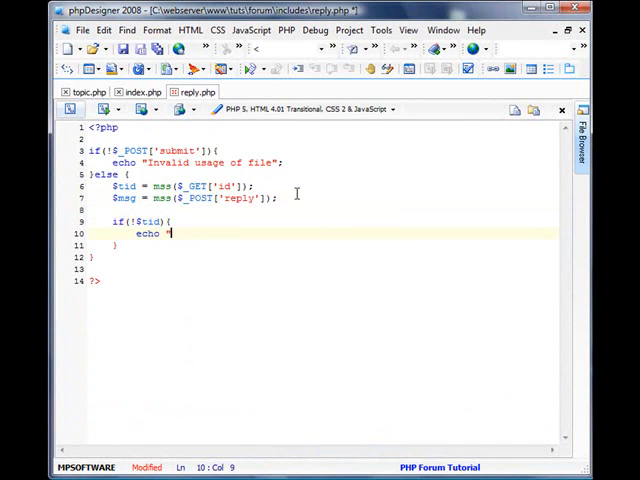
type("You did not supply")
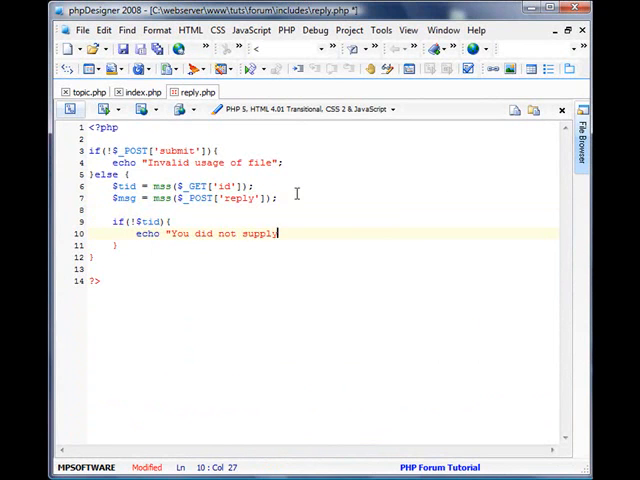
type("a topic to")
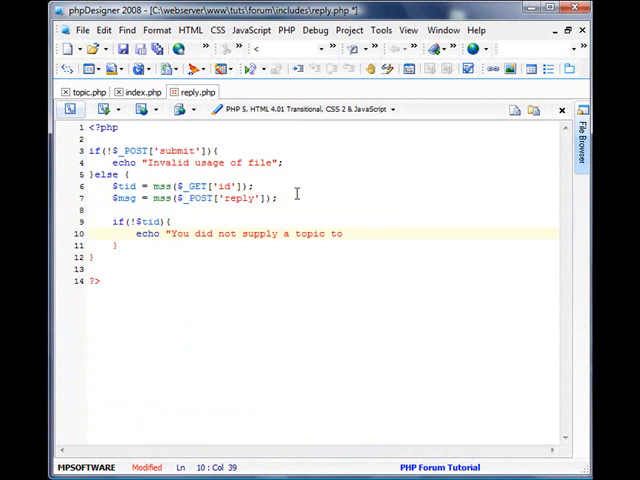
type("add a rpely")
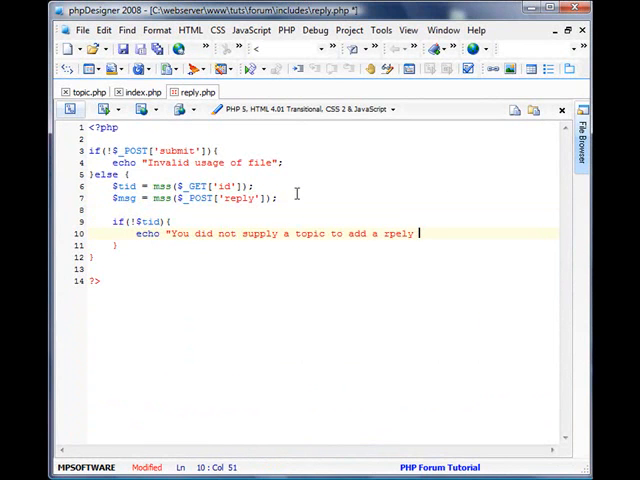
type("reply to\";")
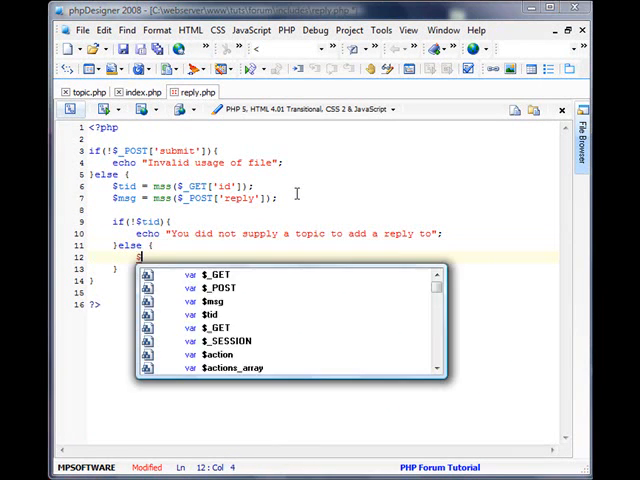
Query forum_topics with mysql_query and echo 'This topic does not exist' when no rows match.
type("$sql = \"SELECT")
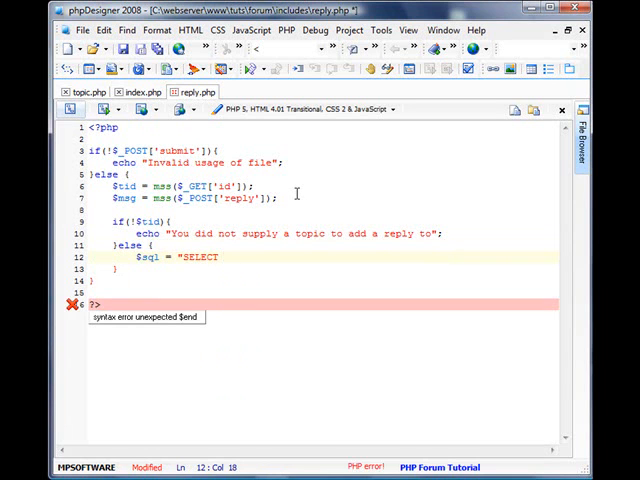
type("* FROM")
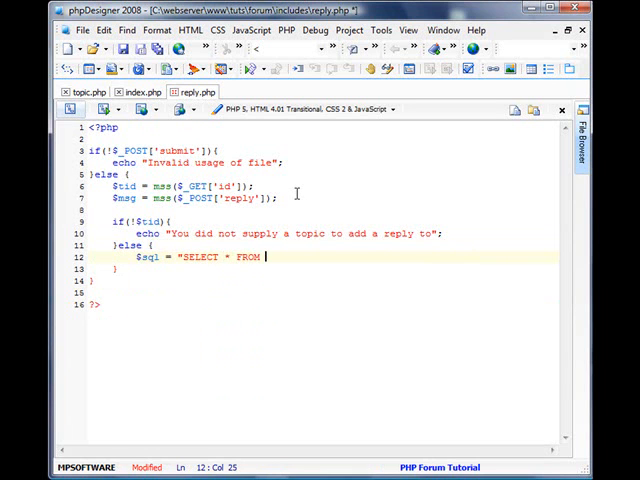
type("'frou")
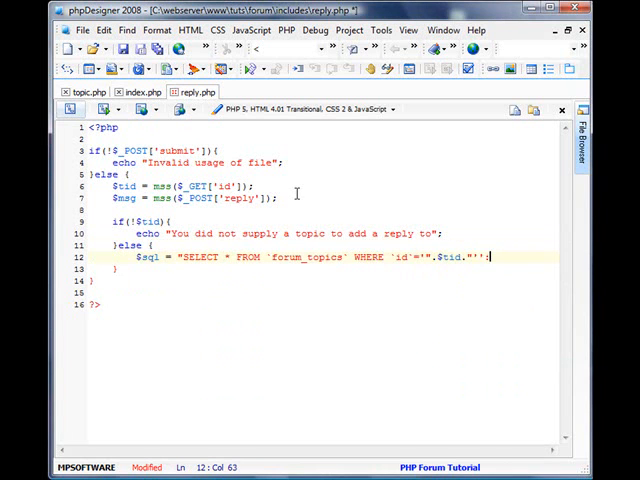
type("$res = mysql_qu")
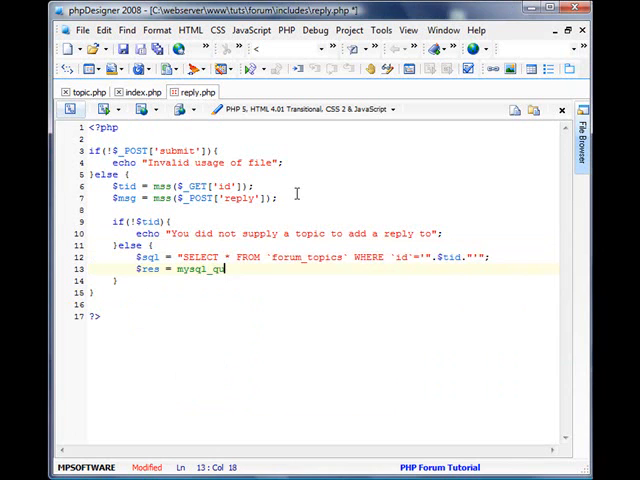
type("ery($sql) or die")
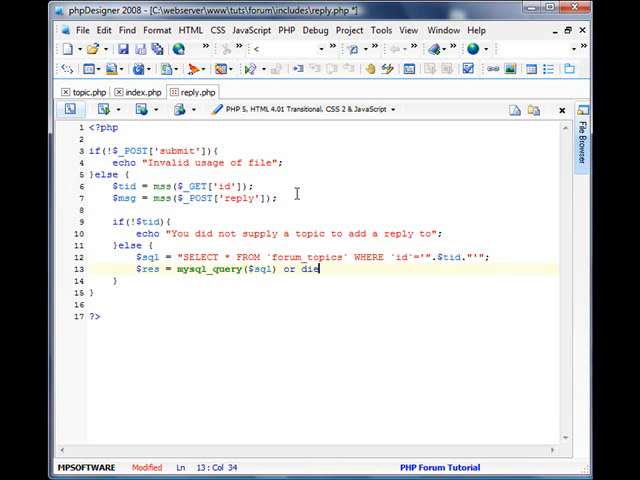
type("(mysql_error());")
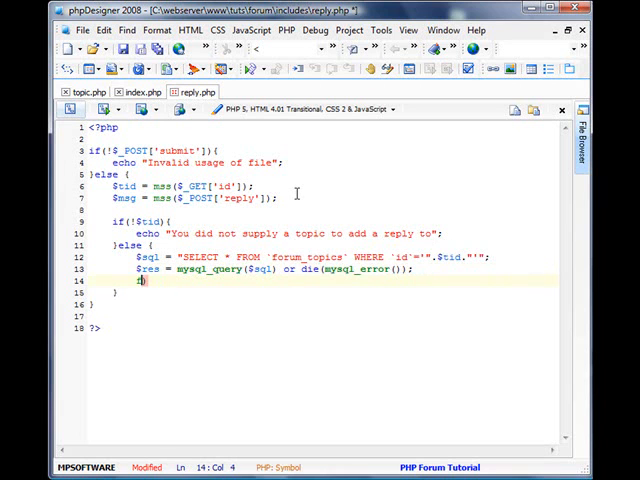
type("if(ms")
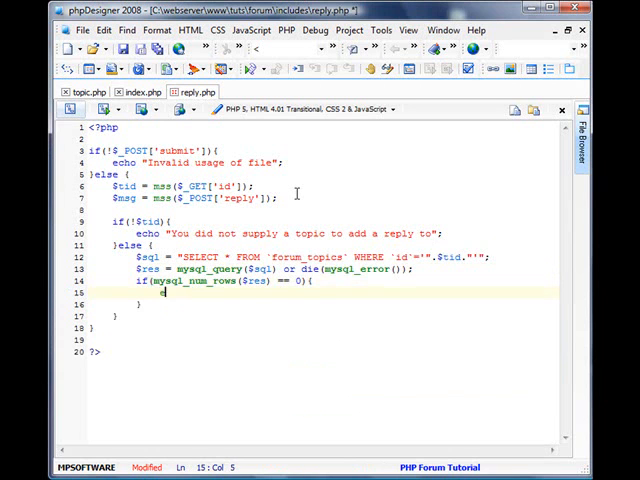
type("echo \"This topic")
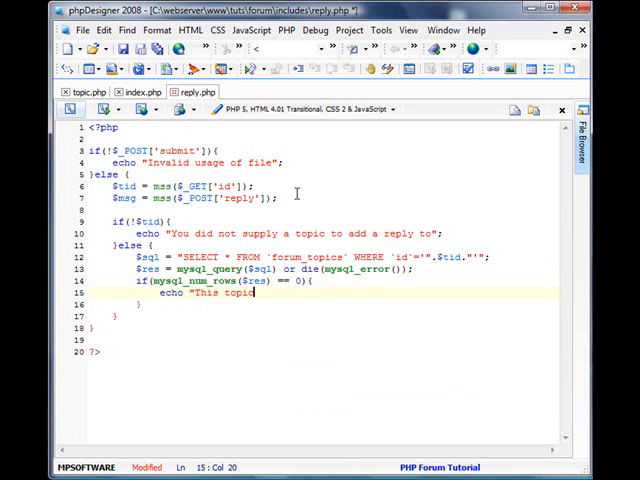
type("does not exist\";")
type("$row = mysql_fetch_assoc(")
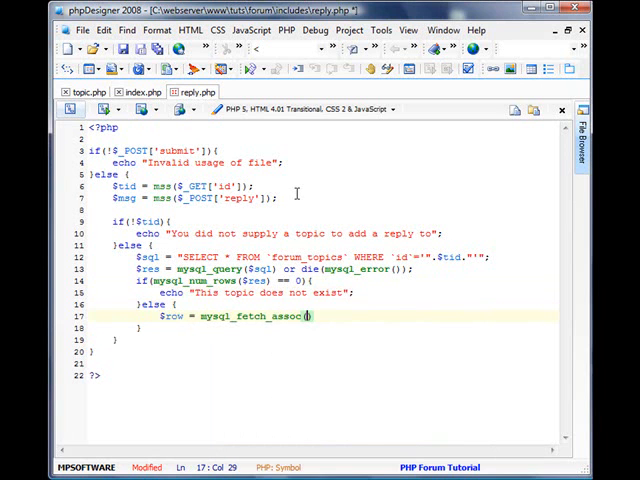
type("$res")
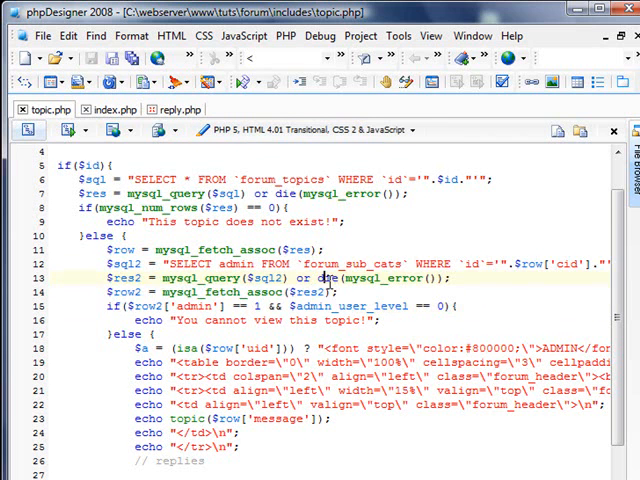
Add the forum_sub_cats admin check, echoing an insufficient privileges error for non-admins.
left_click(177, 109)
type("if($row")
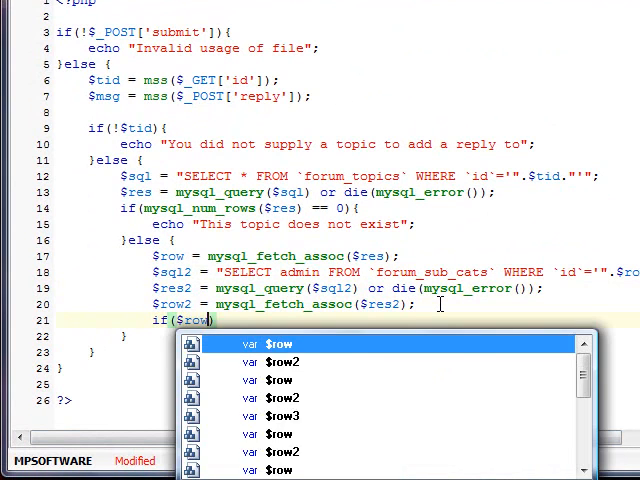
type("2['admin'] == 1 && )")
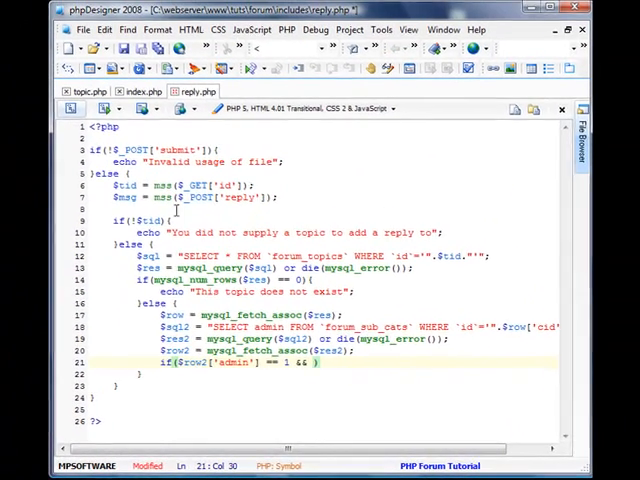
left_click(90, 91)
type("$admin_user_level ==")
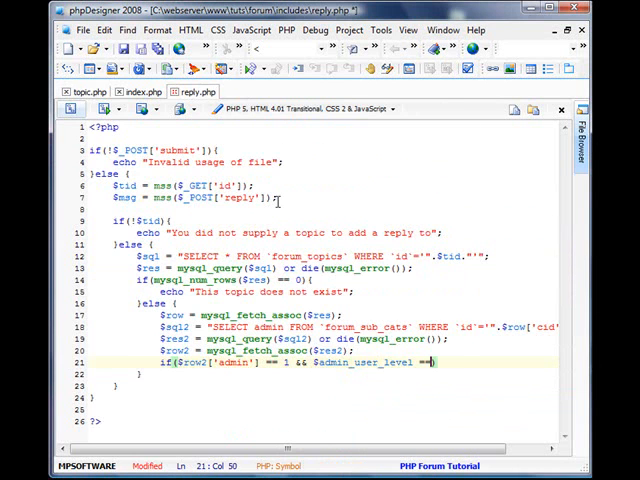
type("echo \"You do not have su")
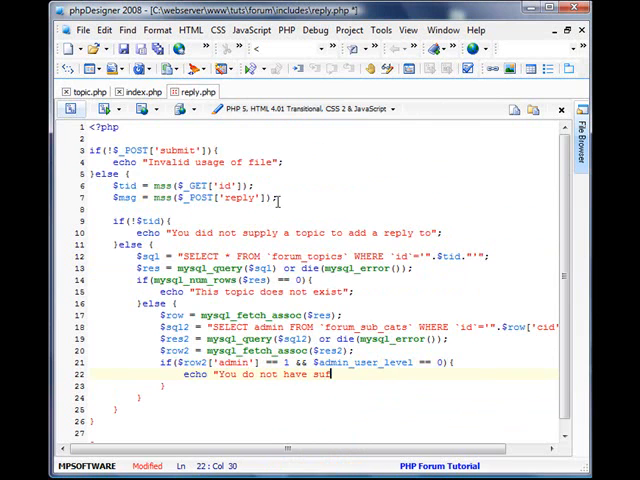
type("ficient prive")
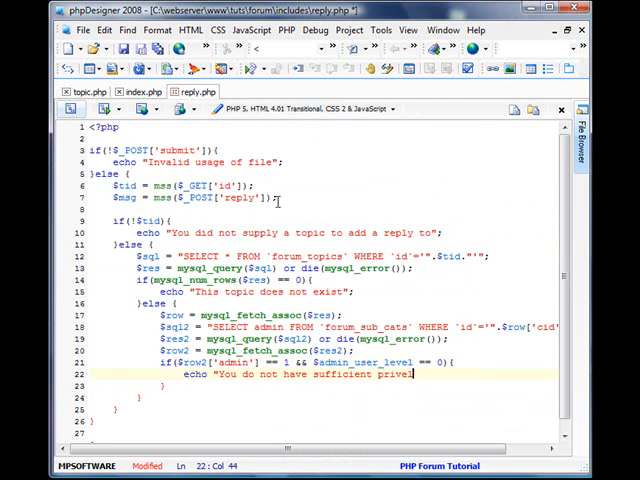
type("leges to pos")
left_click(324, 385)
type("else {")
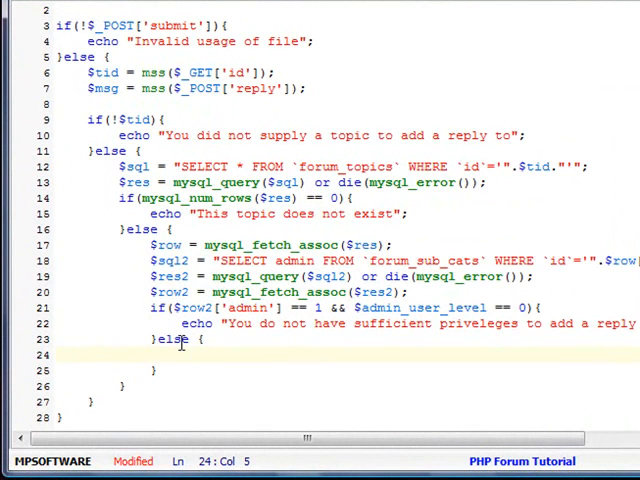
Add an if(!$msg) check echoing 'You did not supply a message', then an else block.
type("if(!$msg){")
type("echo \"")
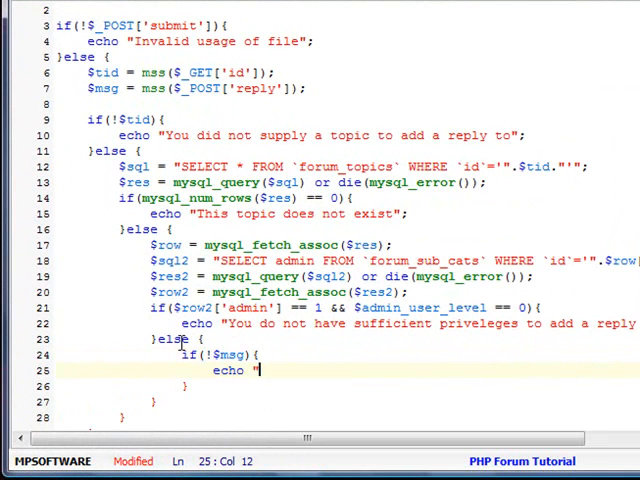
type("You did not supply a")
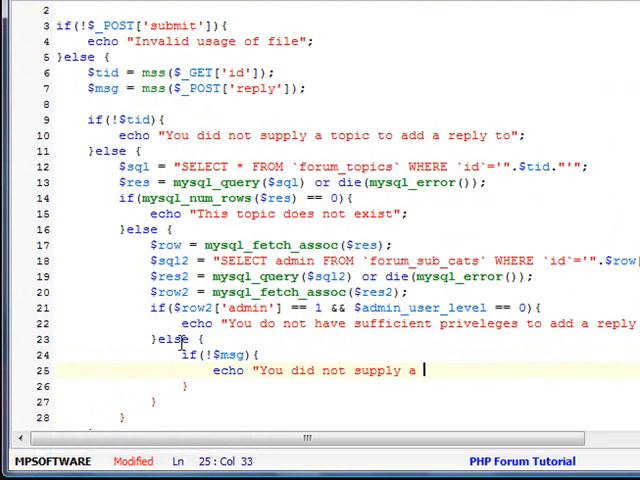
type("message")
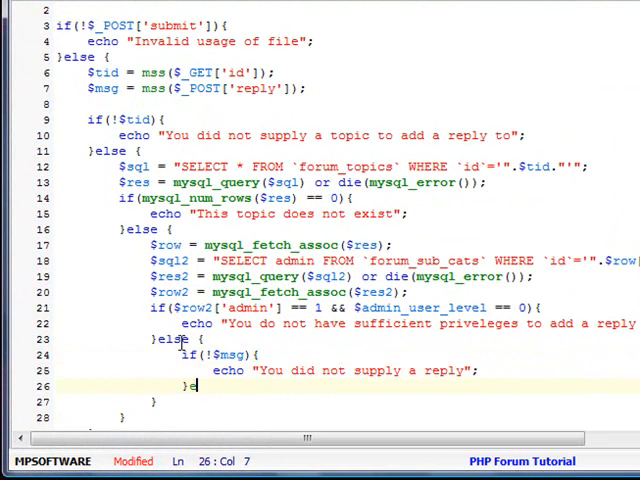
type("lse {")
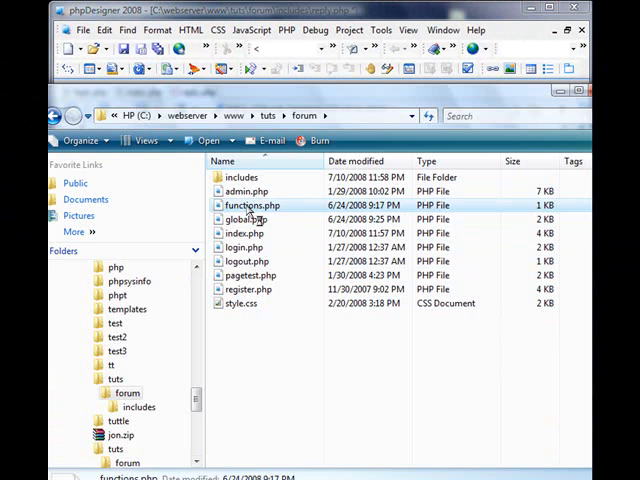
Open and close functions.php and global.php for reference, returning to reply.php.
double_click(249, 205)
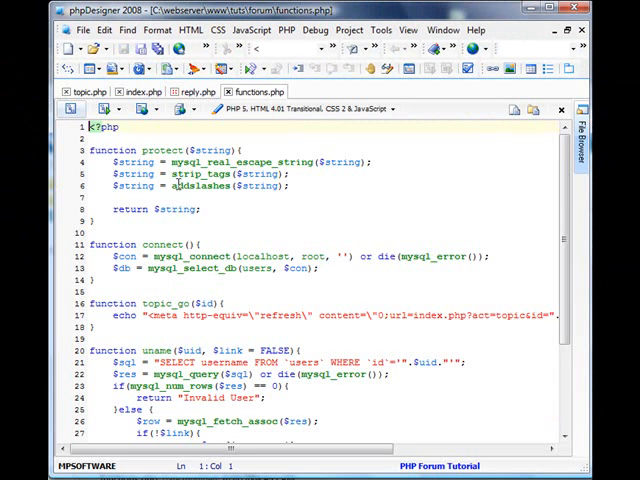
left_click(188, 91)
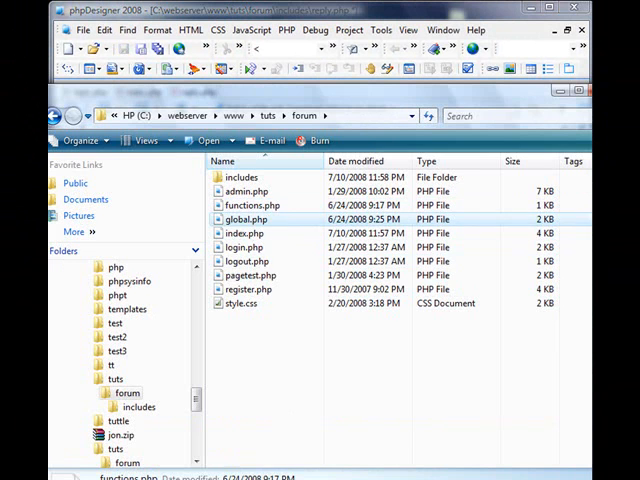
double_click(246, 219)
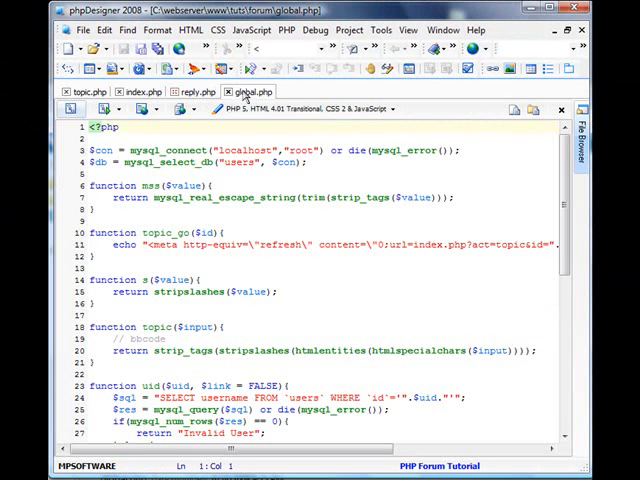
left_click(184, 91)
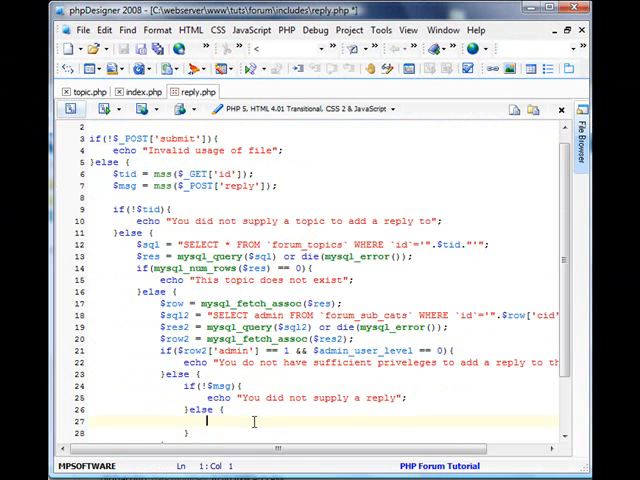
Reject replies under 10 or over 10,000 characters with an error, and begin an INSERT INTO query.
type("if (")
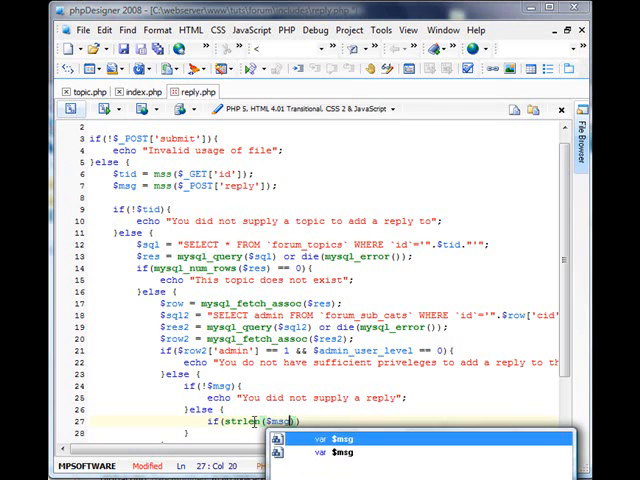
type(">")
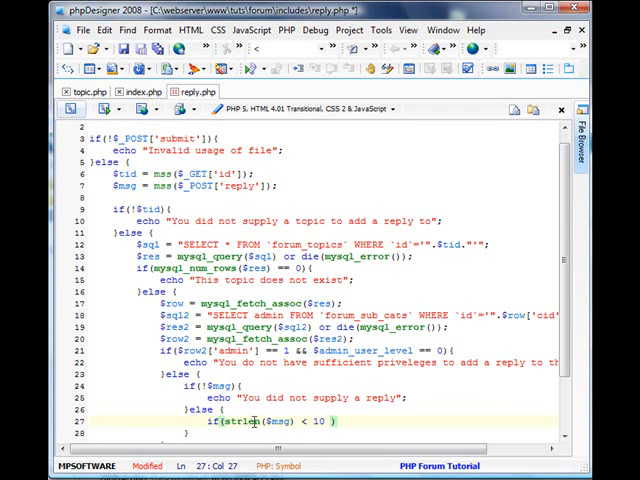
type("|| strlen($msg")
type("echo \"")
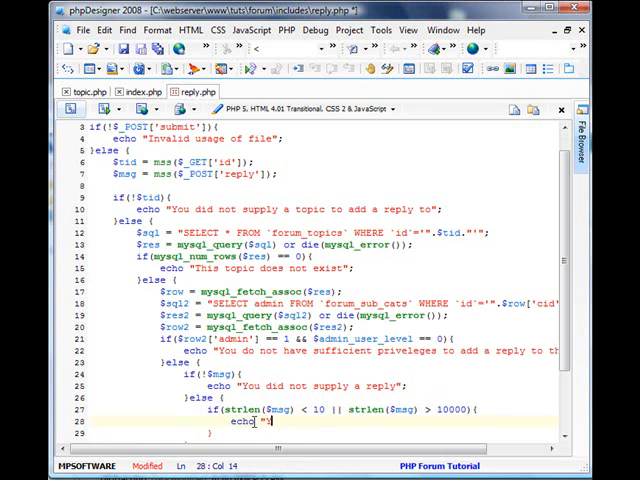
type("Your reply m ust be betw")
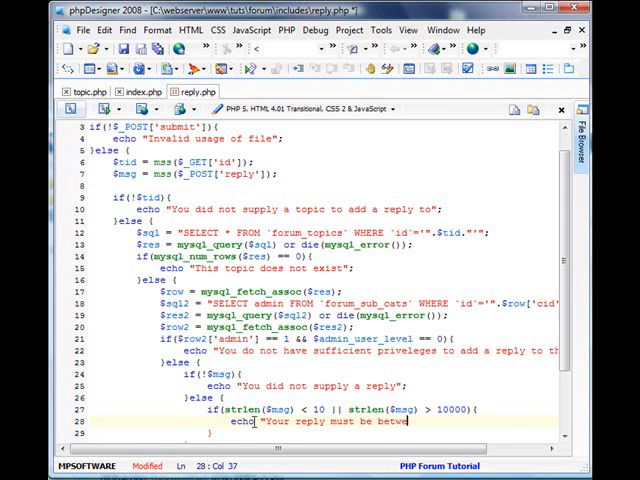
type("en 10 and 10,000")
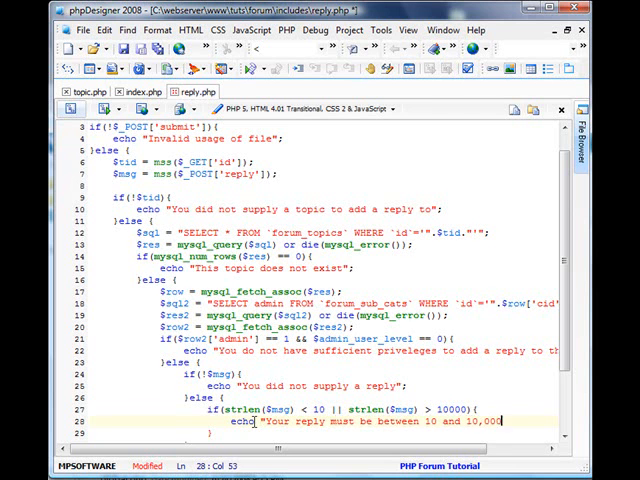
type("characters")
left_click(324, 433)
type("else {")
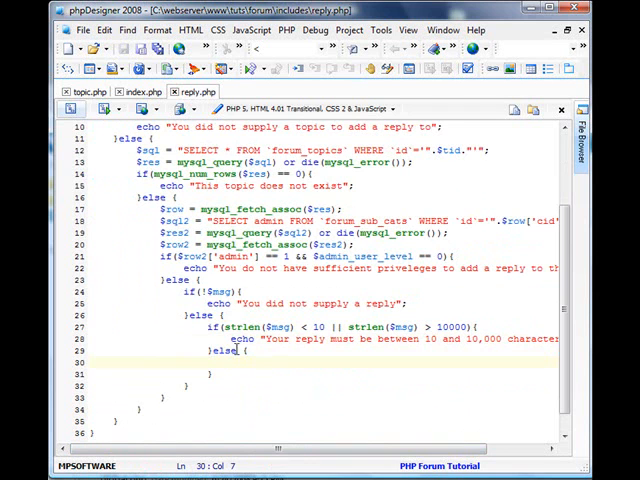
type("$sql3 = \"")
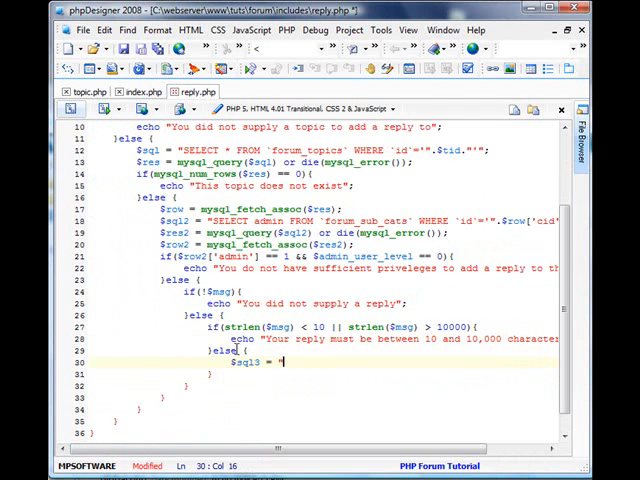
type("INSERT INTO")
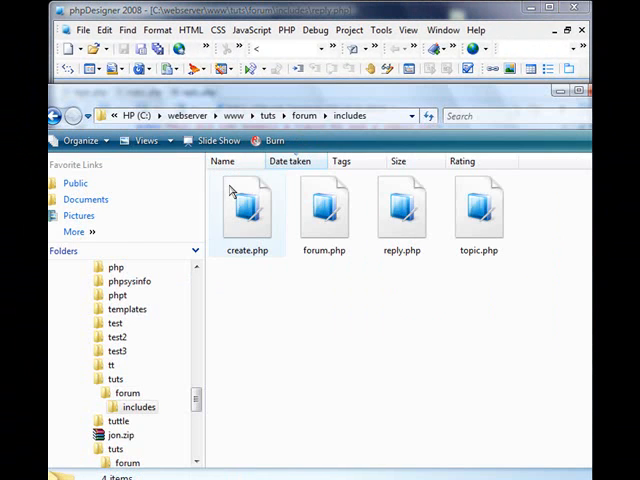
Open create.php from the includes folder and scroll through it for reference.
left_click(247, 207)
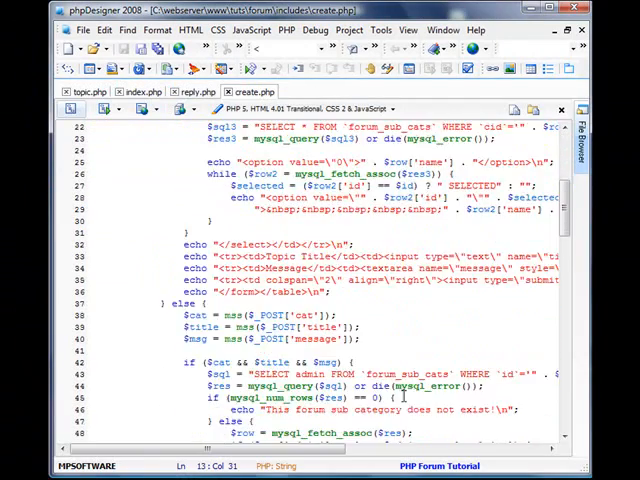
scroll("down", 3)
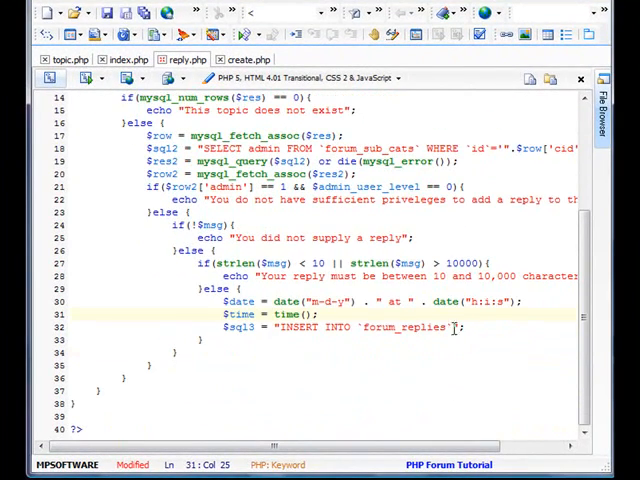
Fill in the insert's column list and VALUES for tid, uid, message, date and time.
type("(")
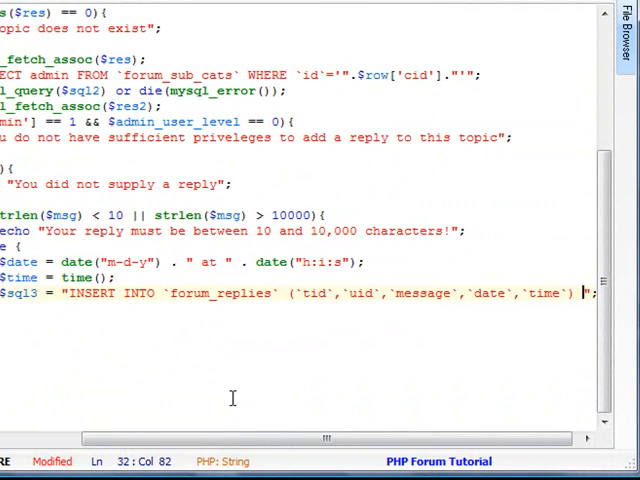
type("VALUES ('")
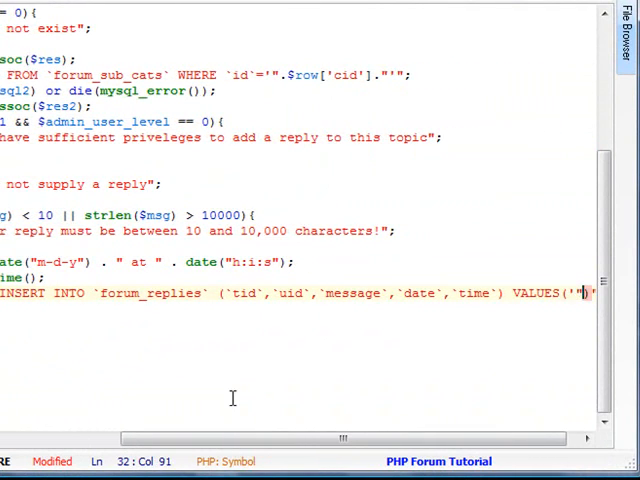
type("$")
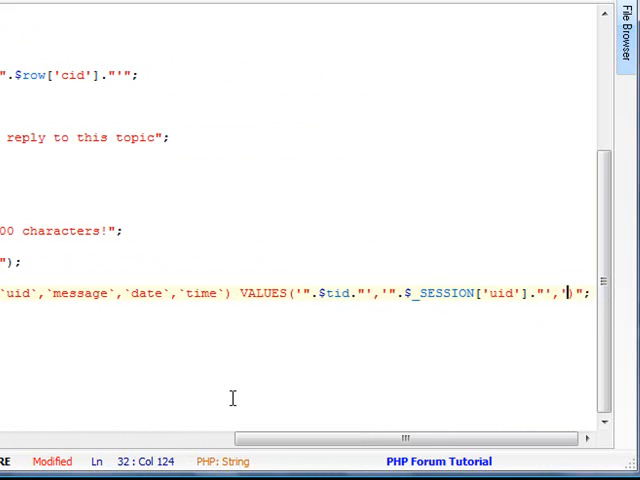
type("$rep")
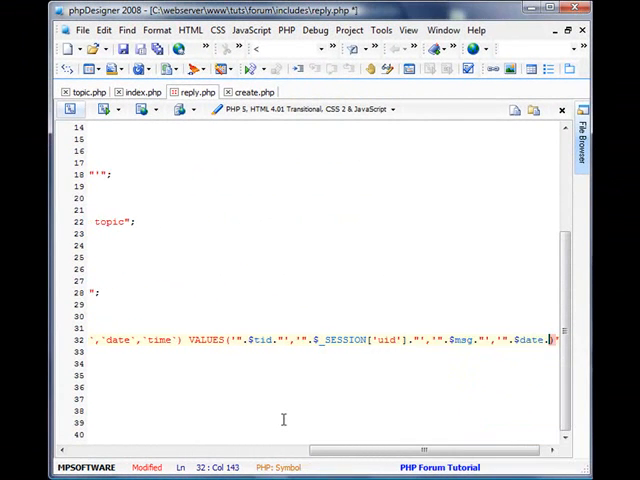
type("$tim")
left_click(310, 351)
type("$res3 = mysql_query($sql3) or die(mysql")
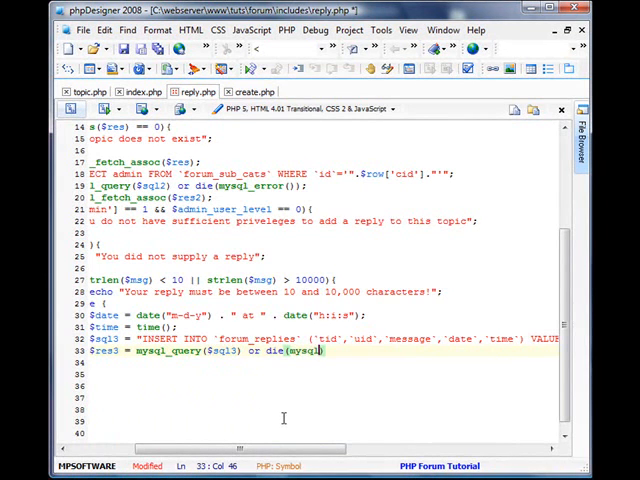
Run the query with die(mysql_error()) and redirect to ./index.php?act=topic&id=$tid.
type("error());")
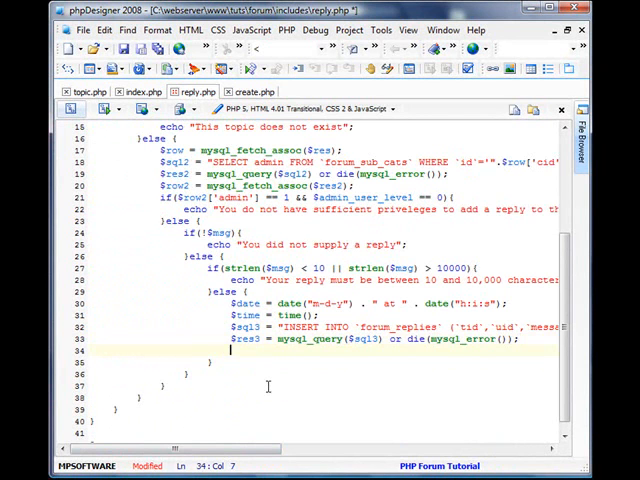
type("header(\"Location:")
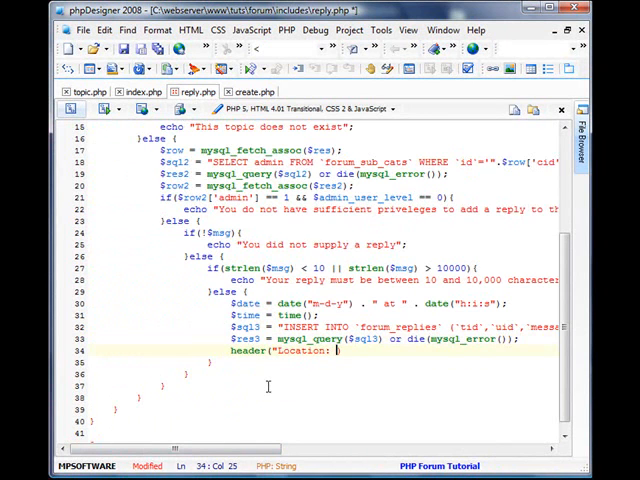
type("./inde")
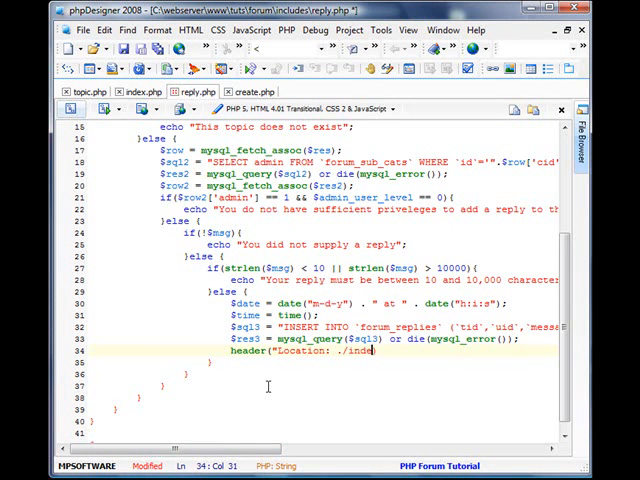
type("x.php?act=topic")
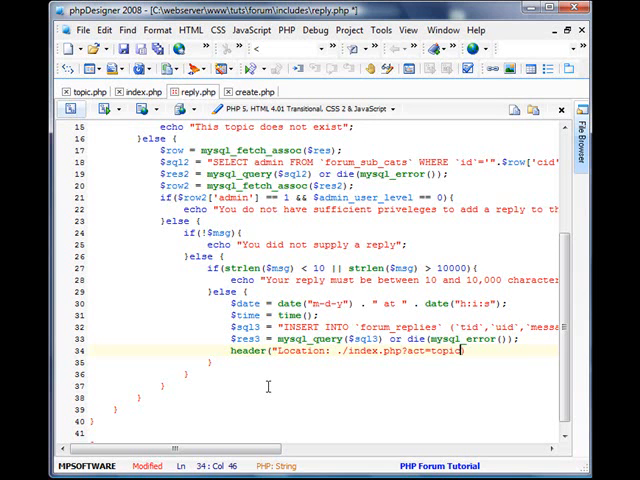
type("&id=")
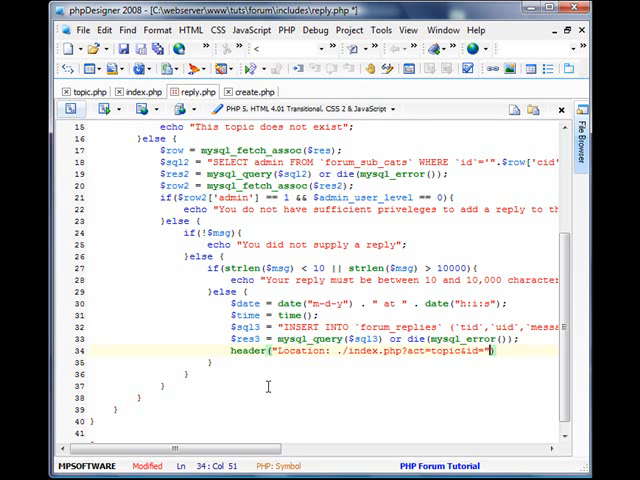
type(".$tid);")
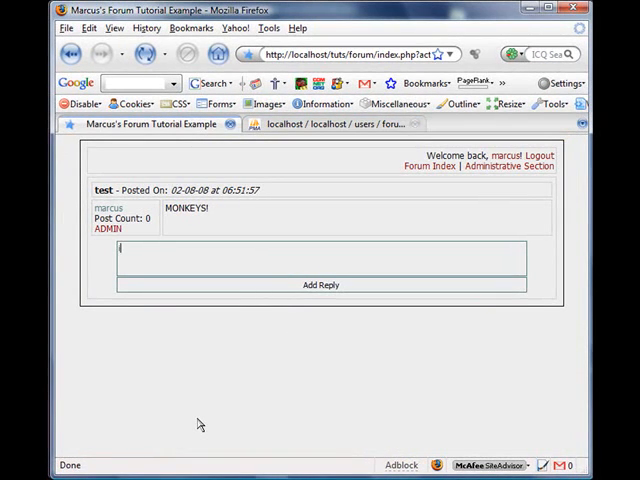
Enter 'i like monkeys too.' in the reply box and submit it with Add Reply.
type("i like monkeys too.")
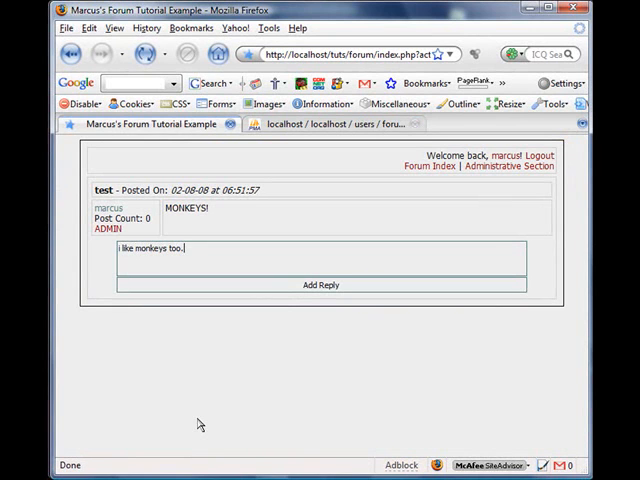
left_click(321, 285)
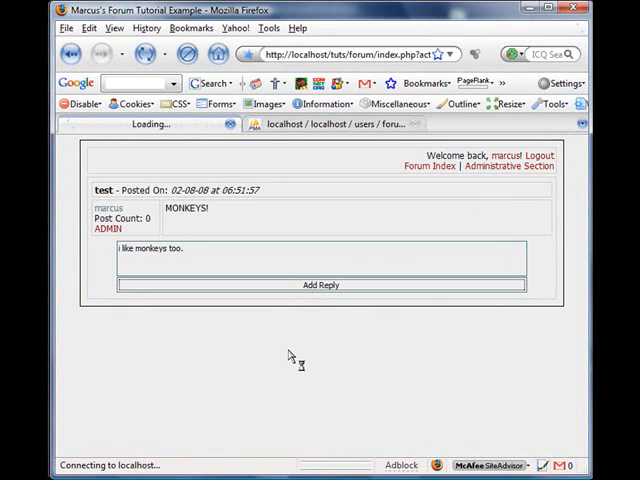